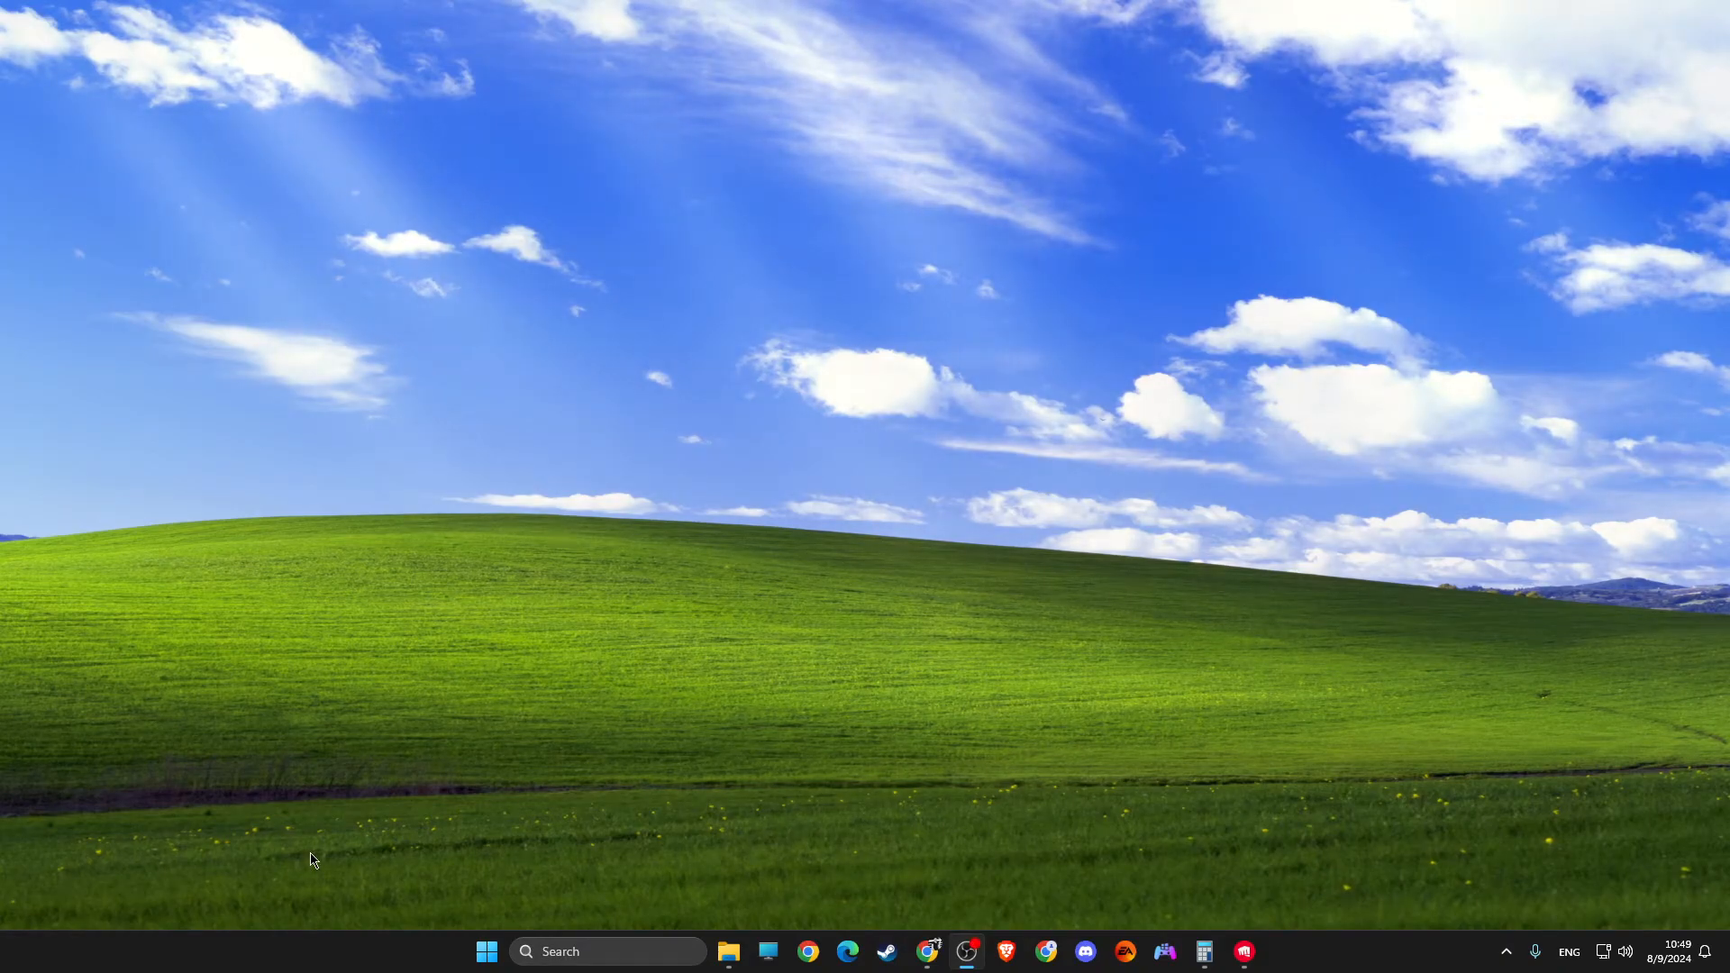
pyautogui.moveTo(409, 869)
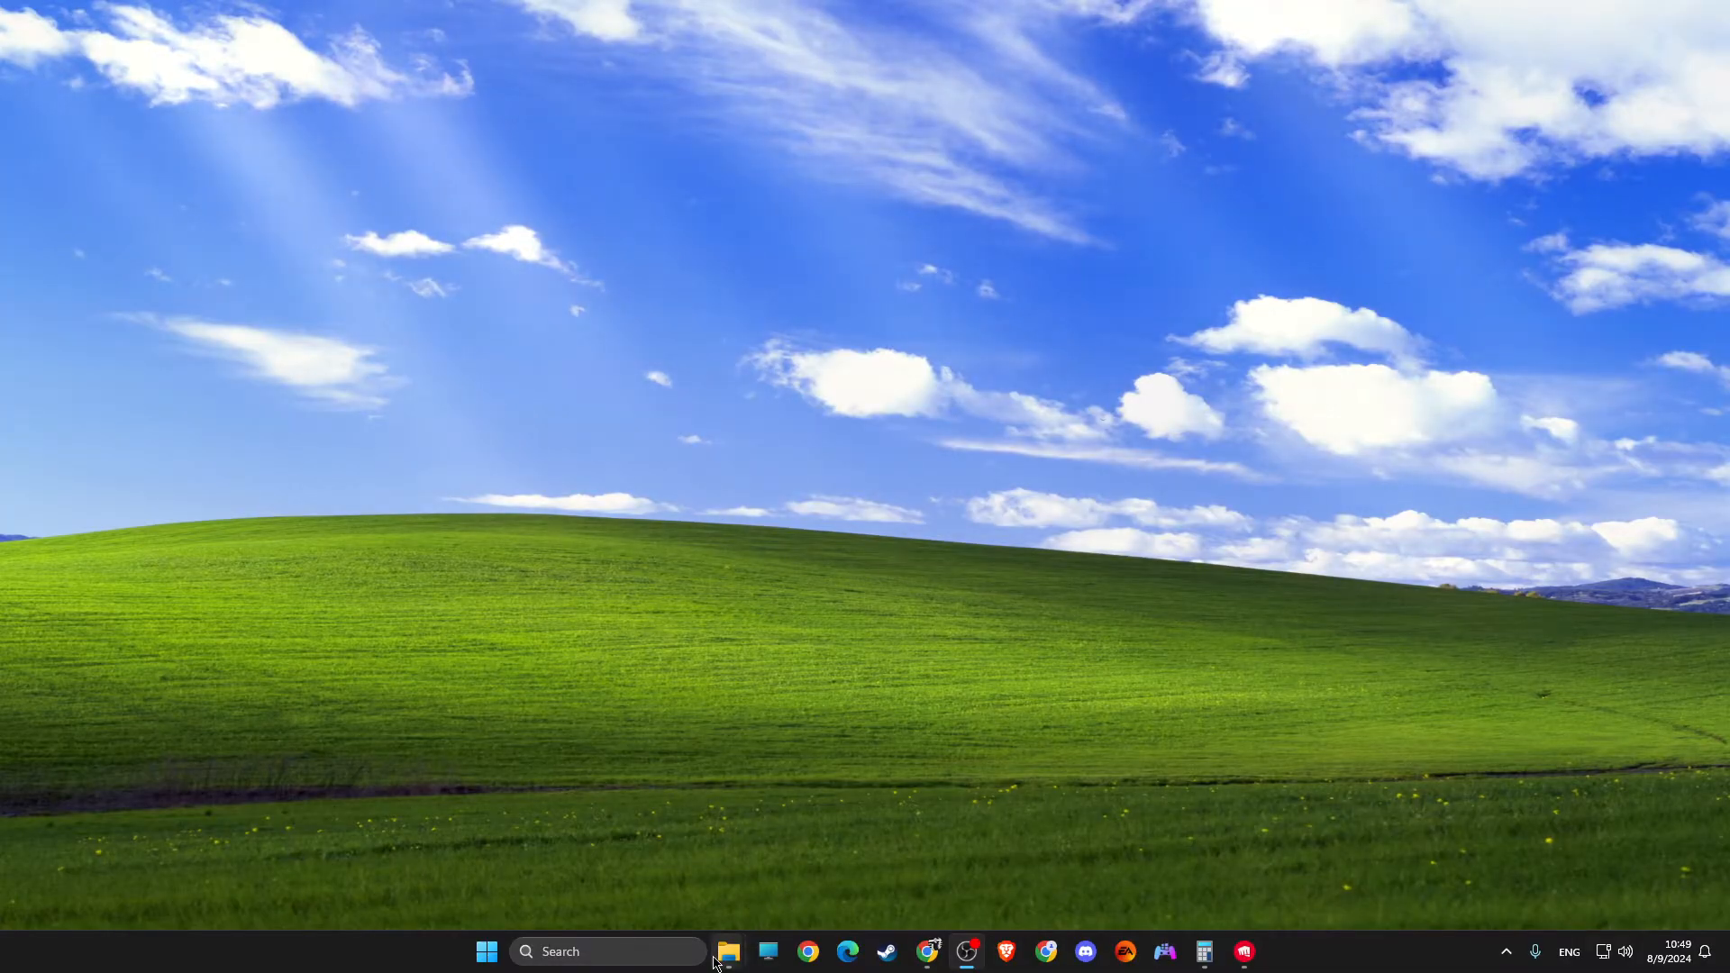
# - Open File Explorer at This PC and select Local Disk (C:)
pyautogui.click(727, 951)
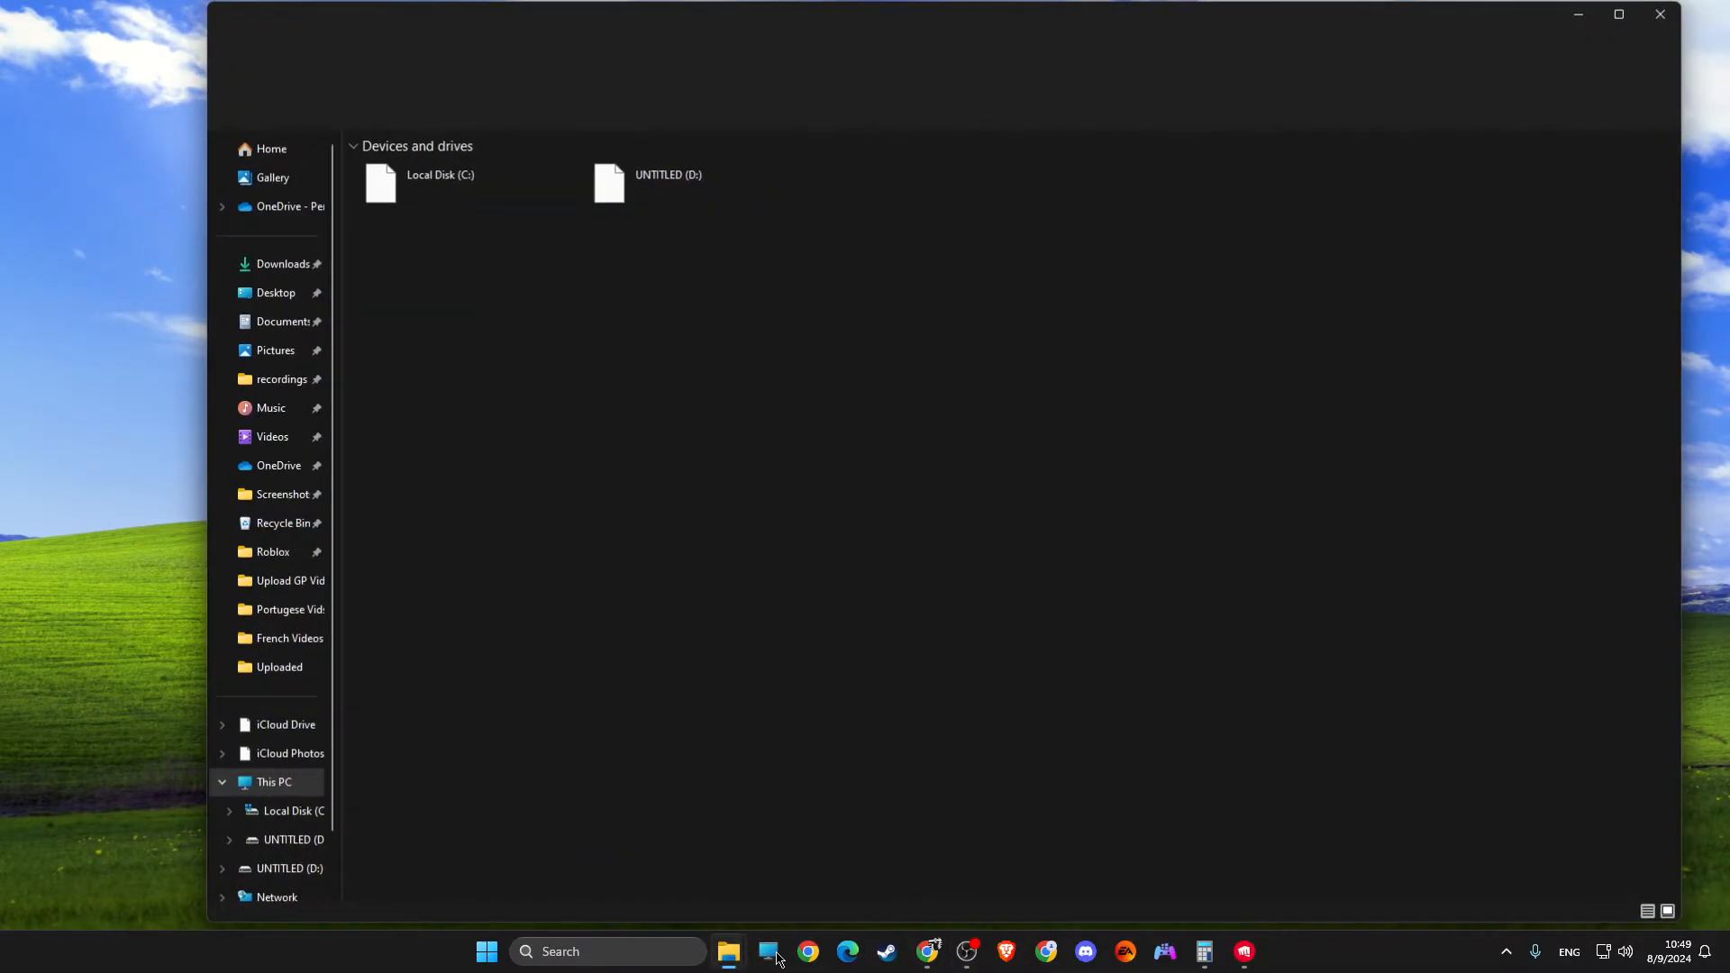
pyautogui.click(726, 951)
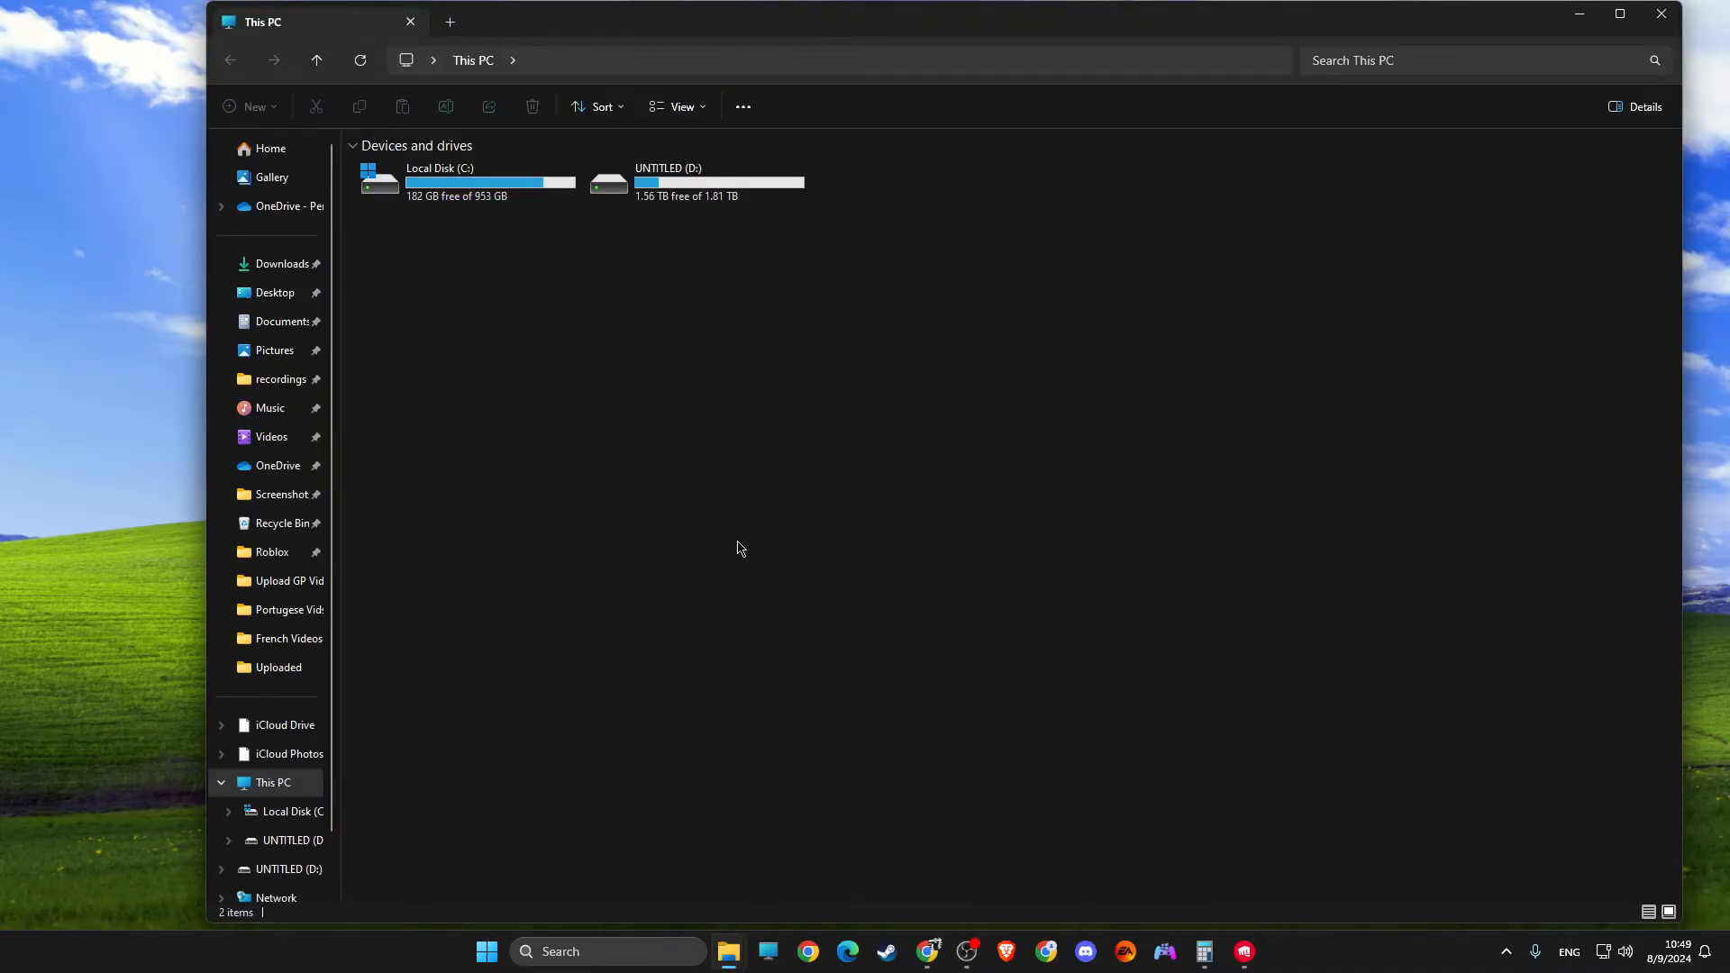
pyautogui.moveTo(458, 208)
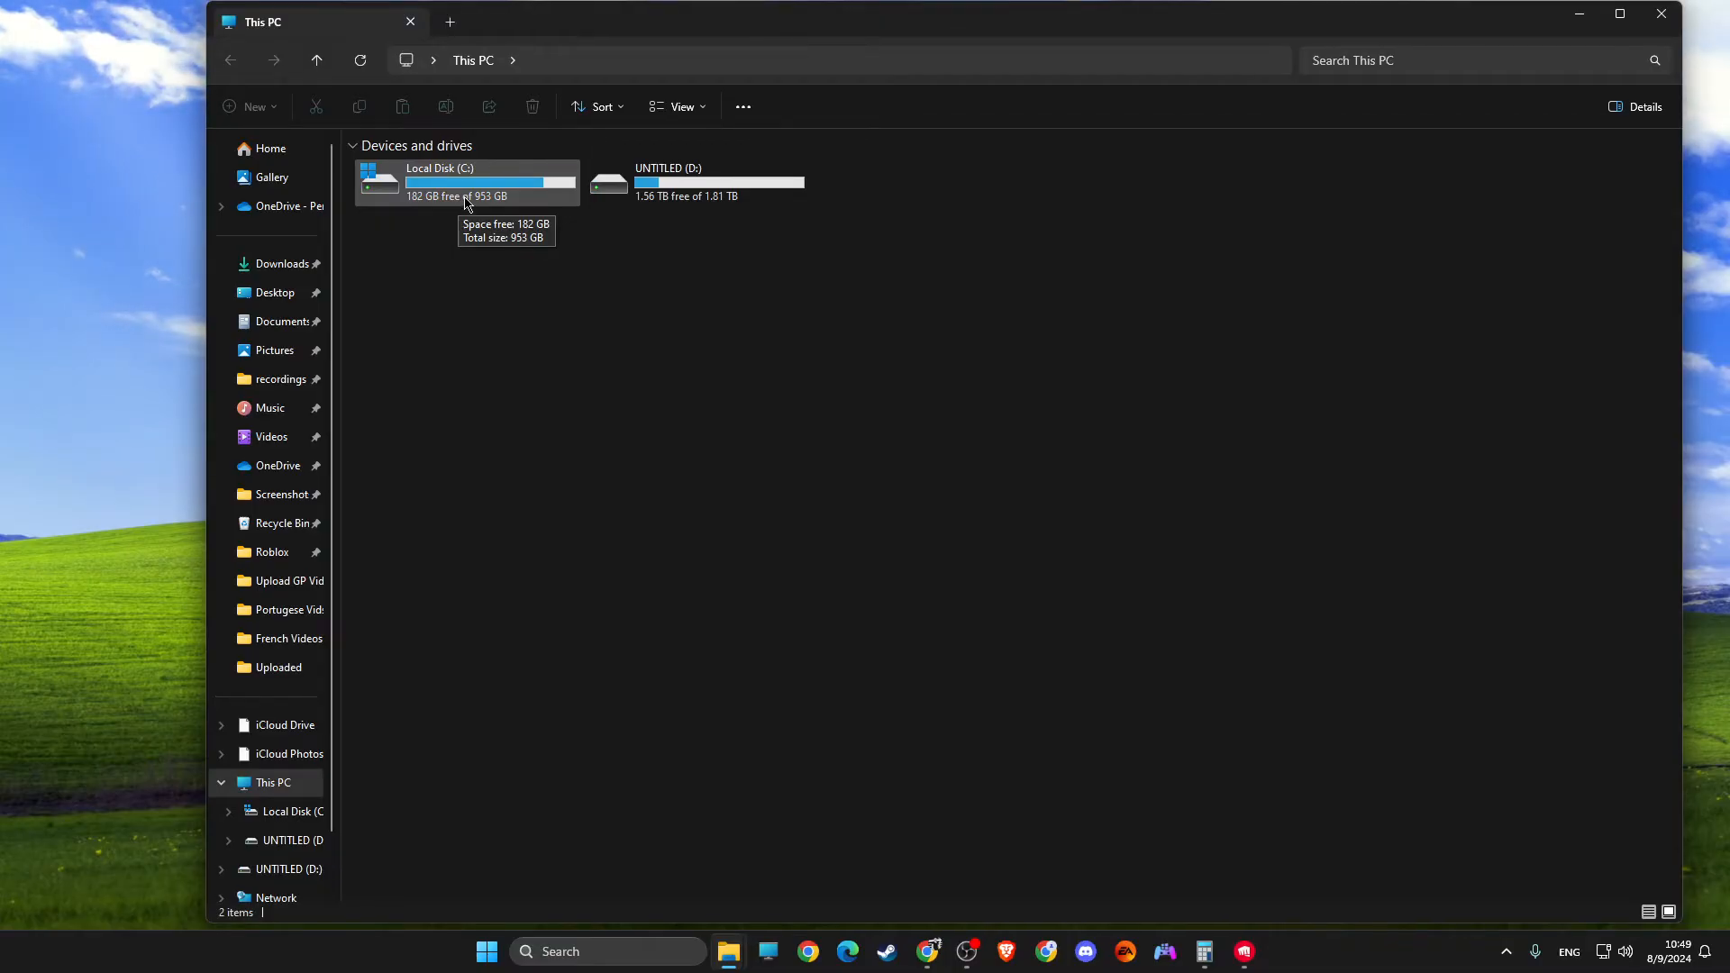
pyautogui.moveTo(695, 182)
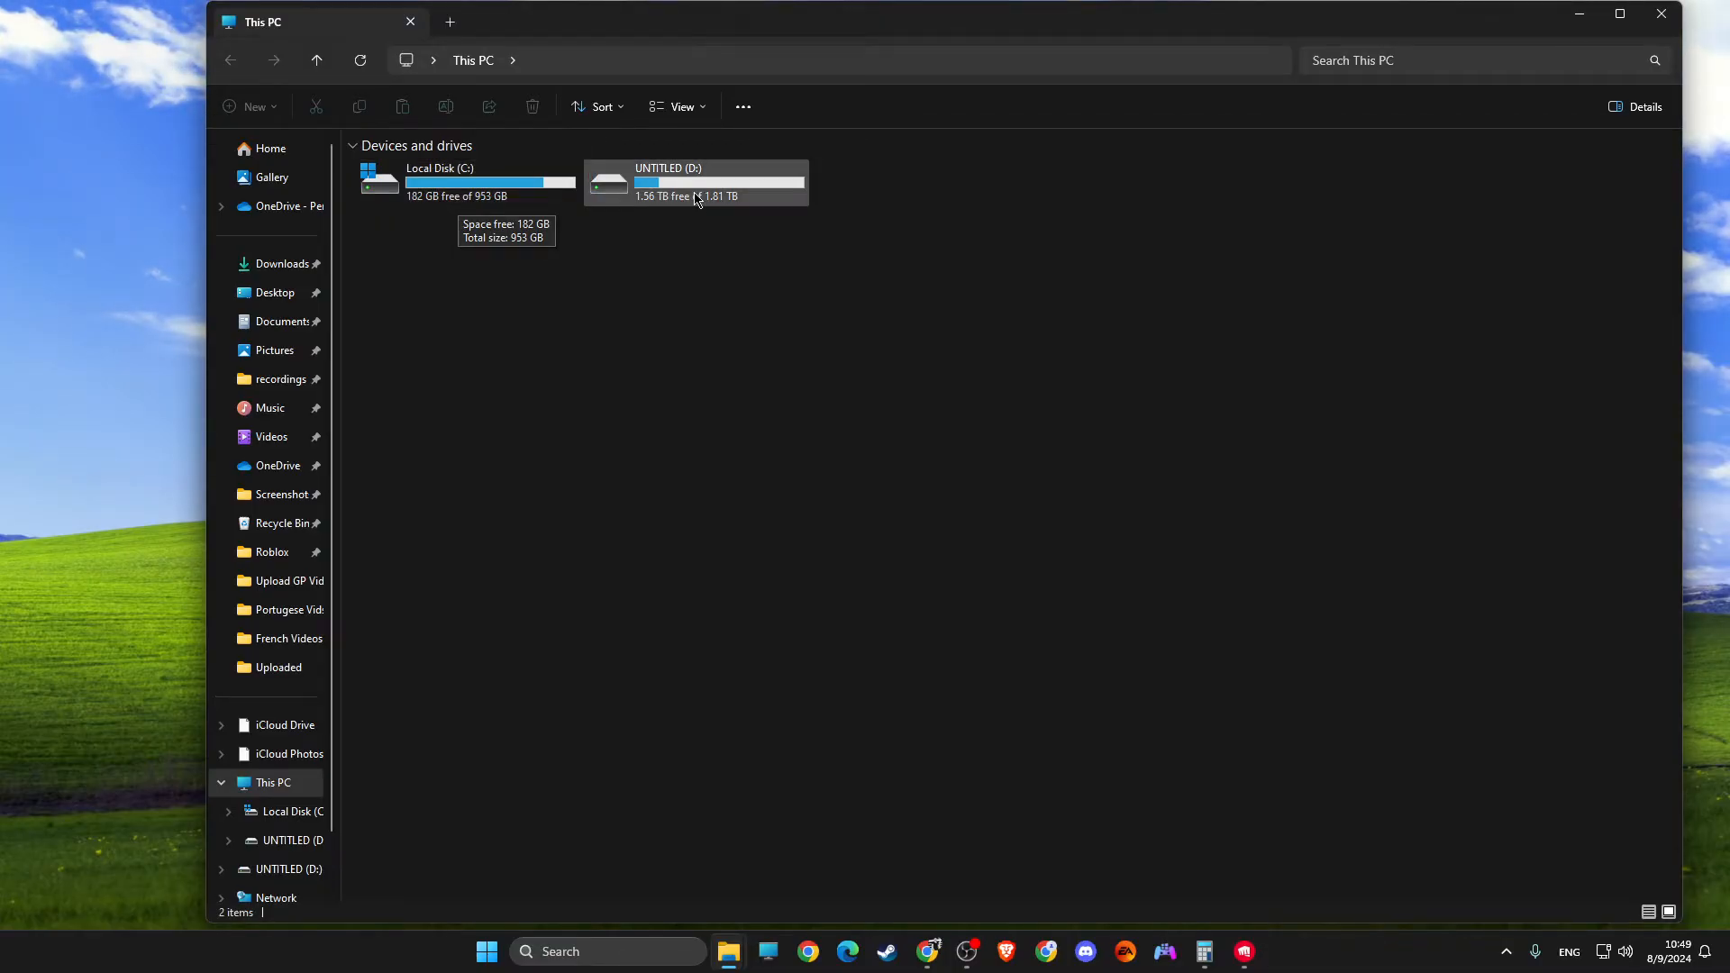
pyautogui.moveTo(726, 201)
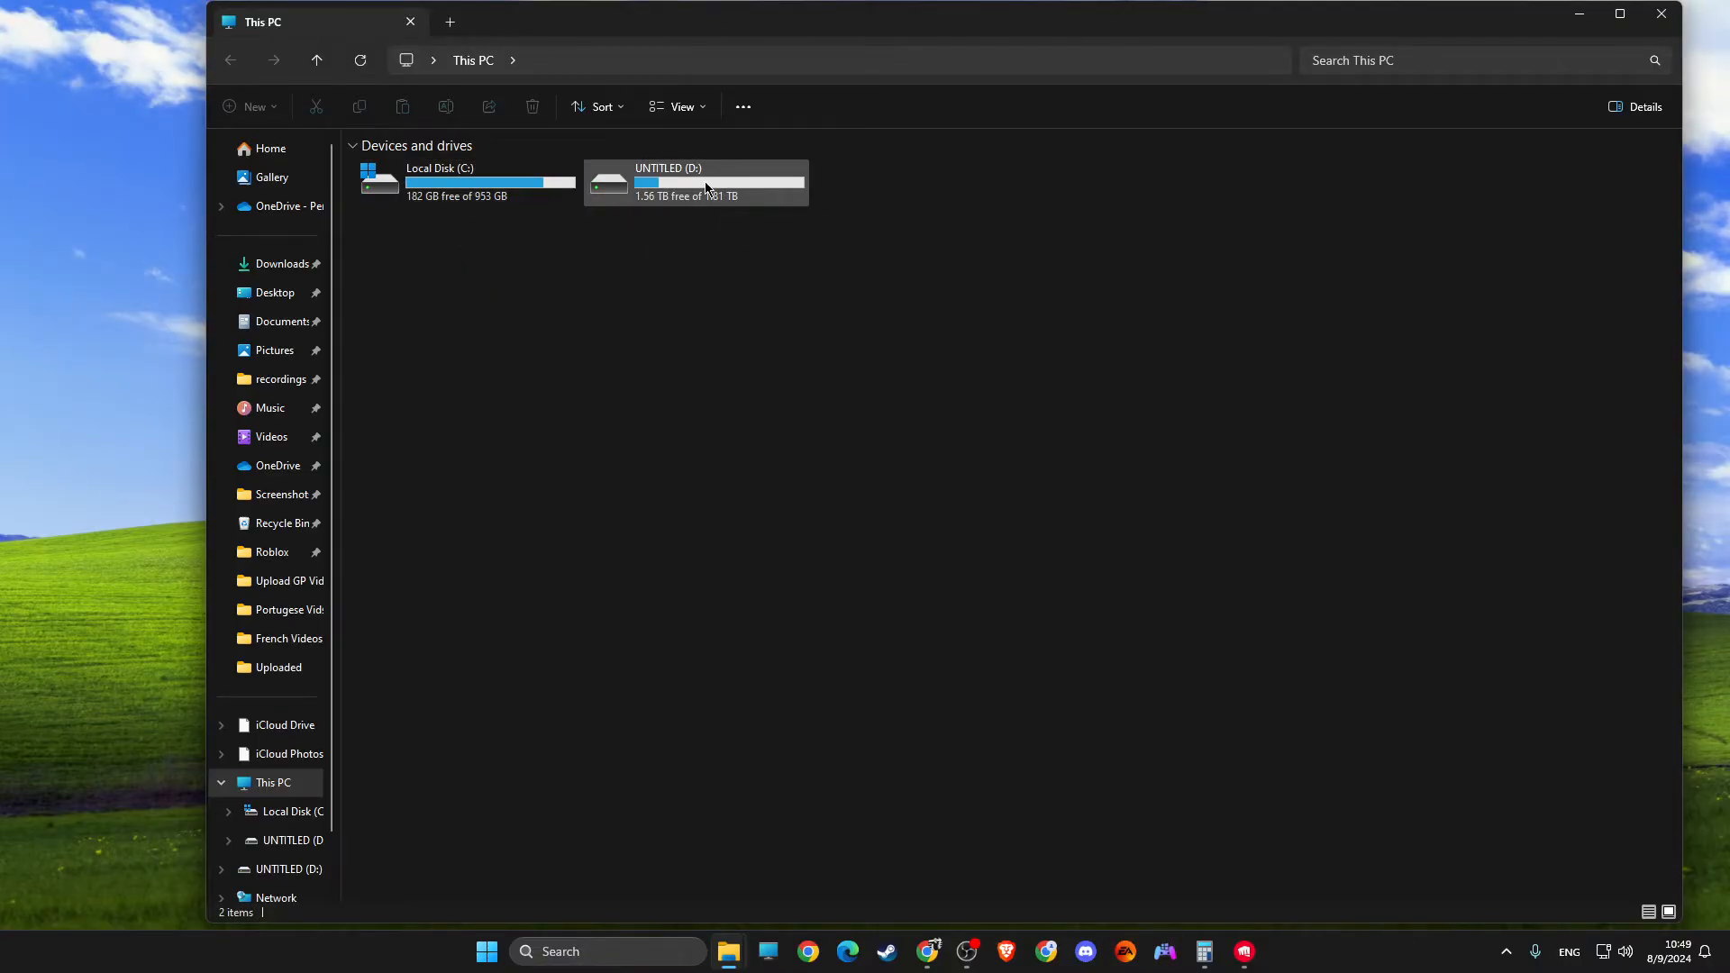
pyautogui.click(463, 182)
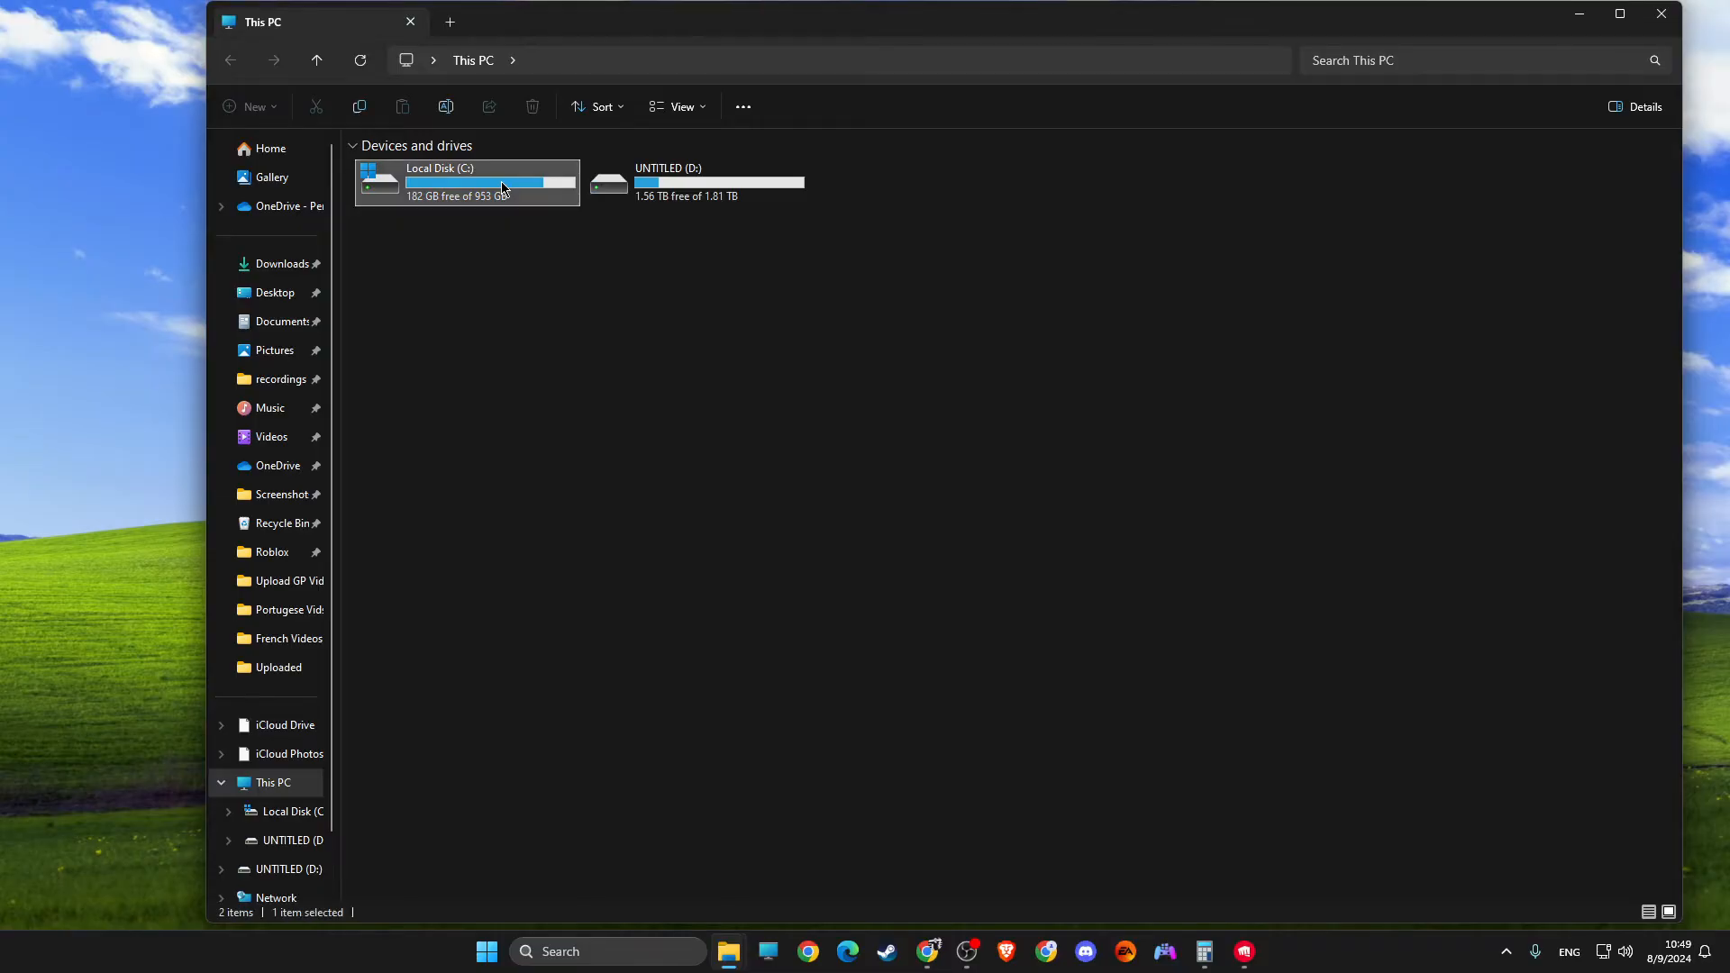
# - Navigate into C:\Riot Games\VALORANT\live
pyautogui.doubleClick(463, 182)
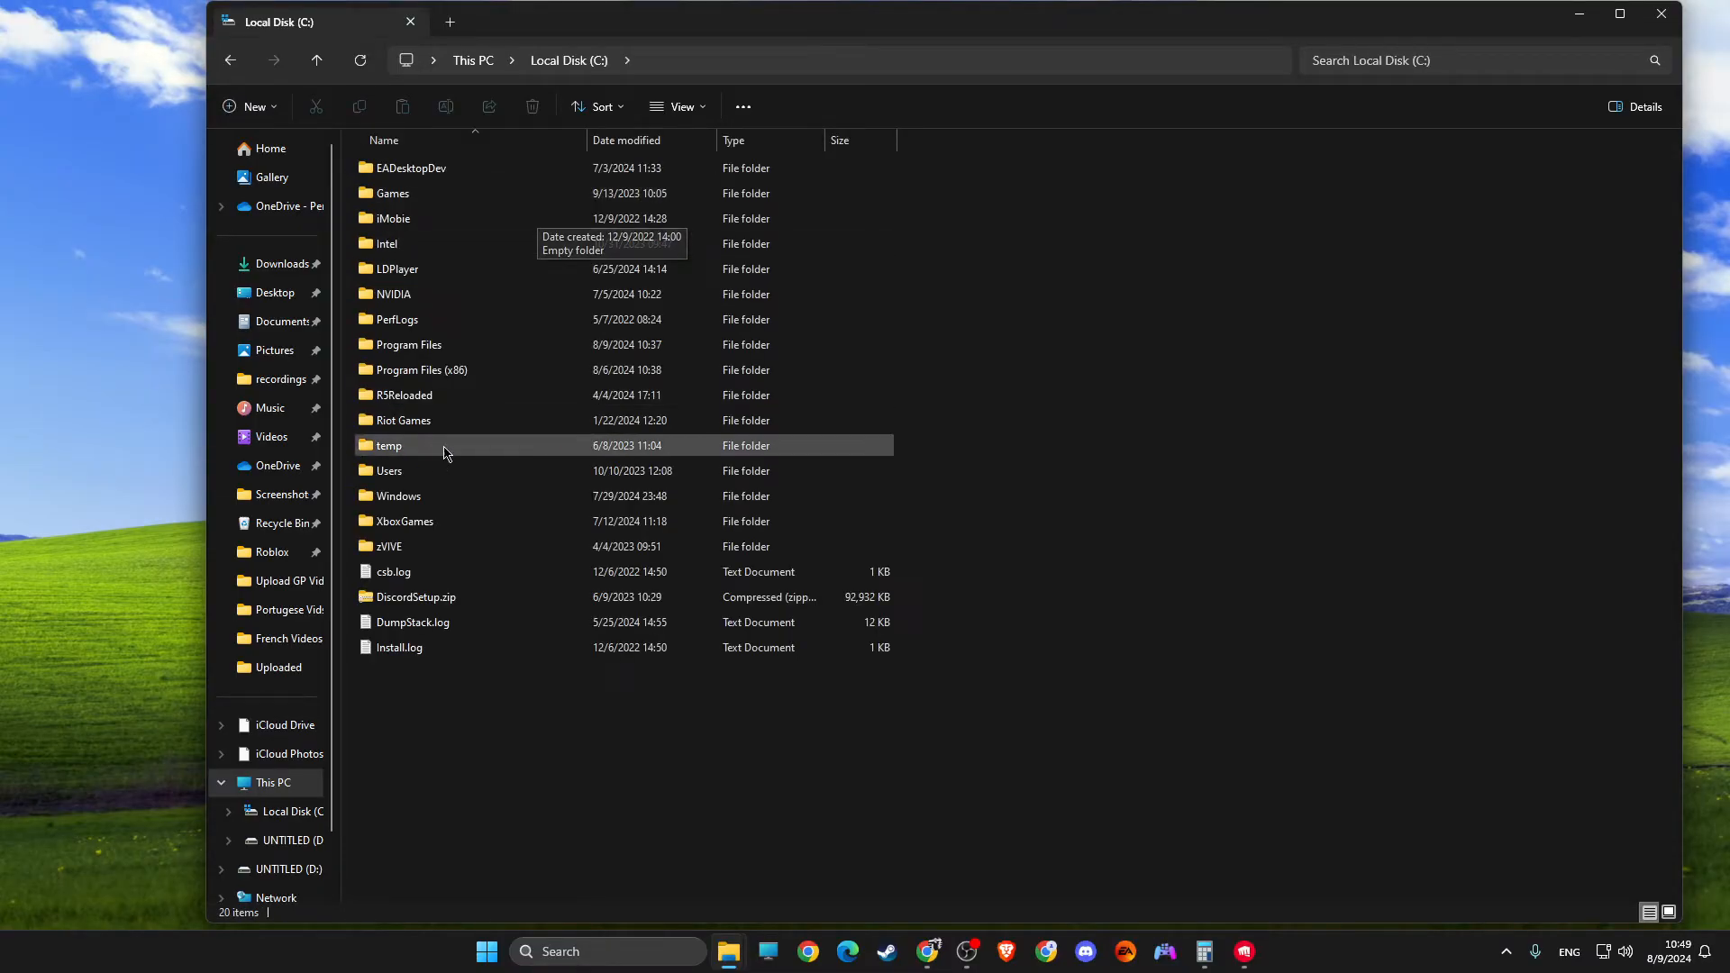
pyautogui.moveTo(514, 100)
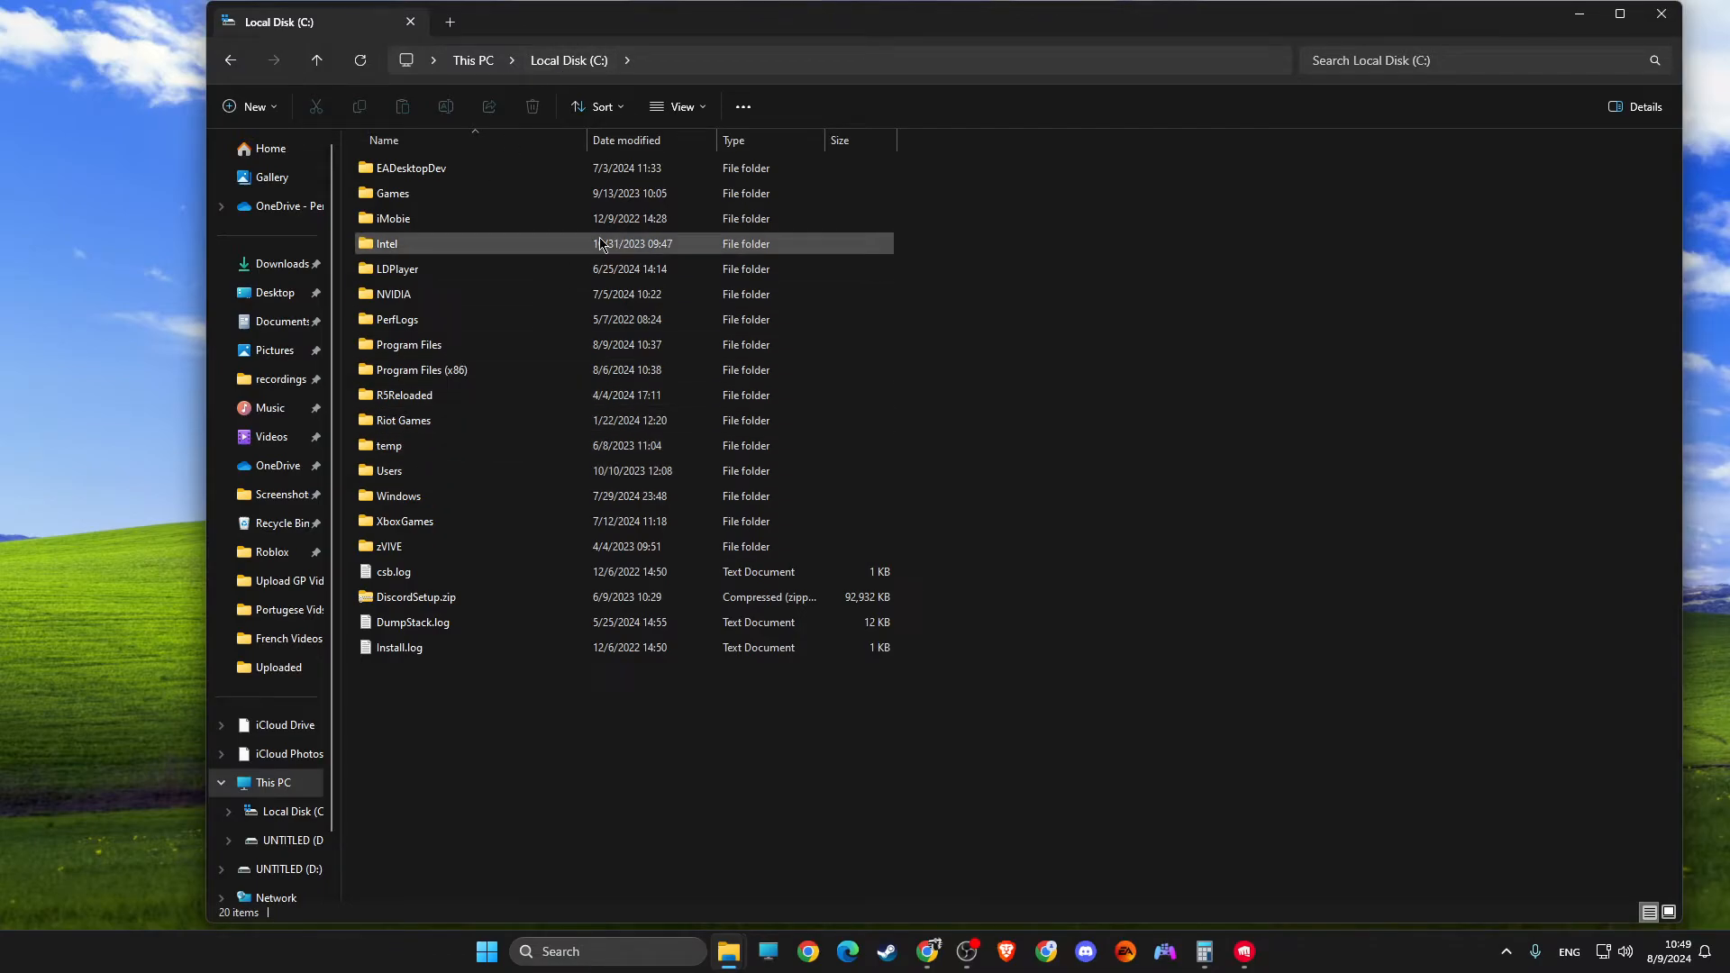
pyautogui.click(403, 420)
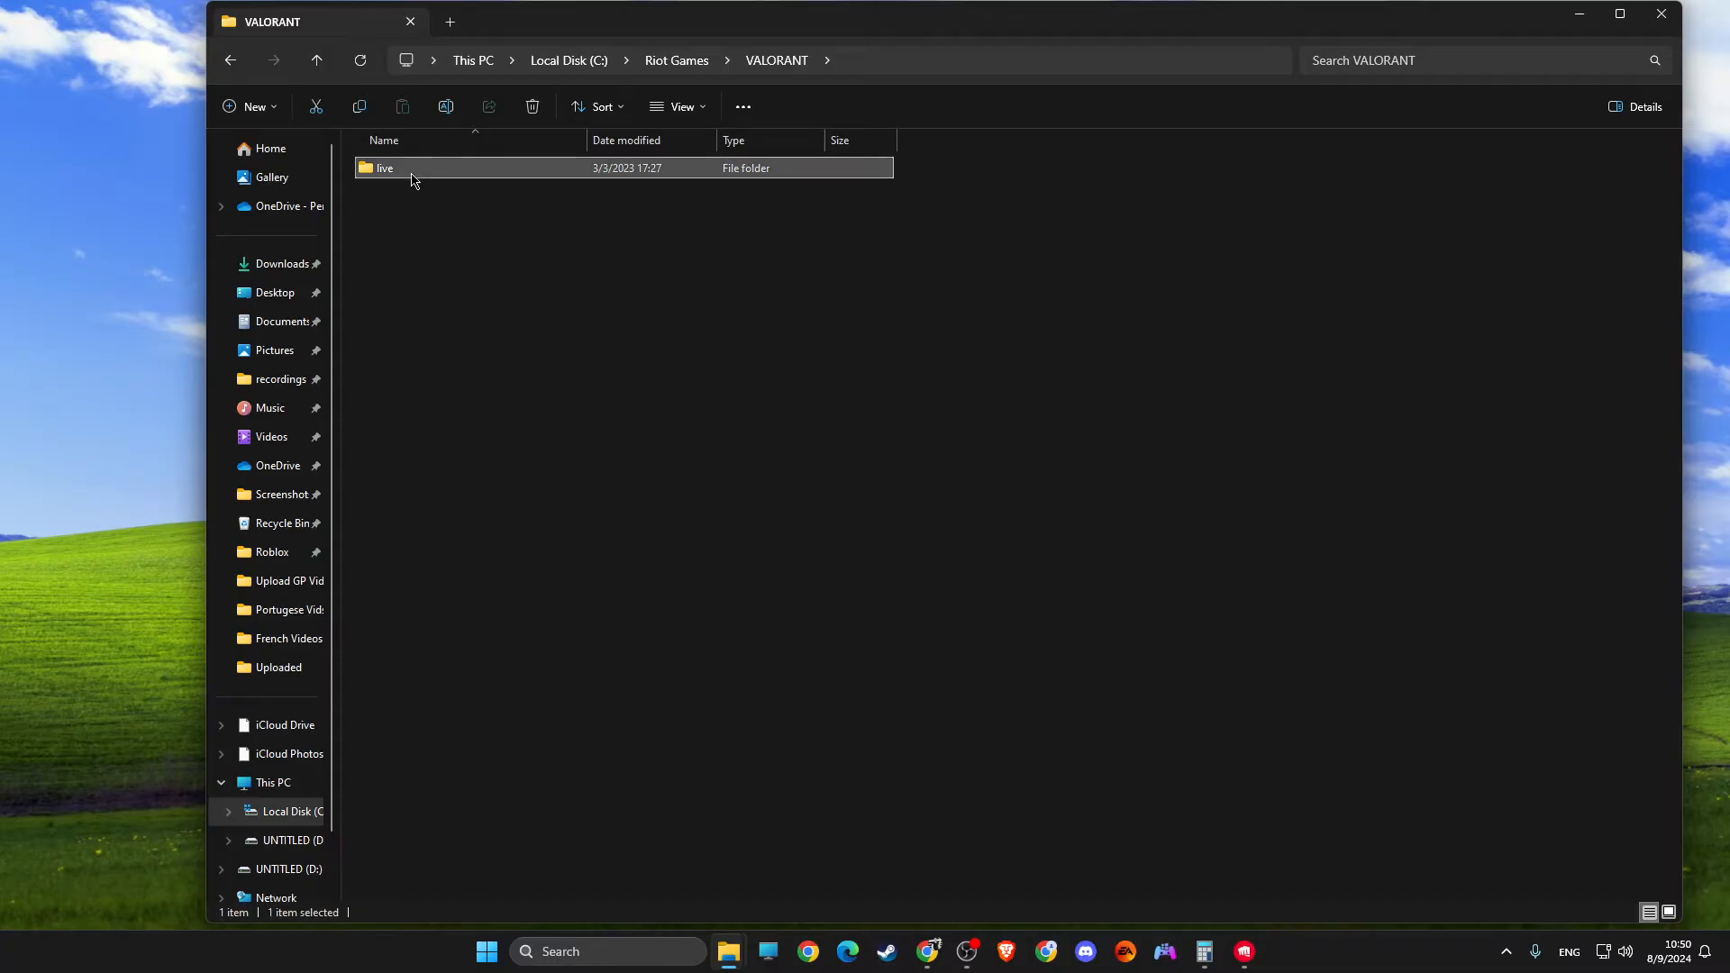
pyautogui.doubleClick(385, 168)
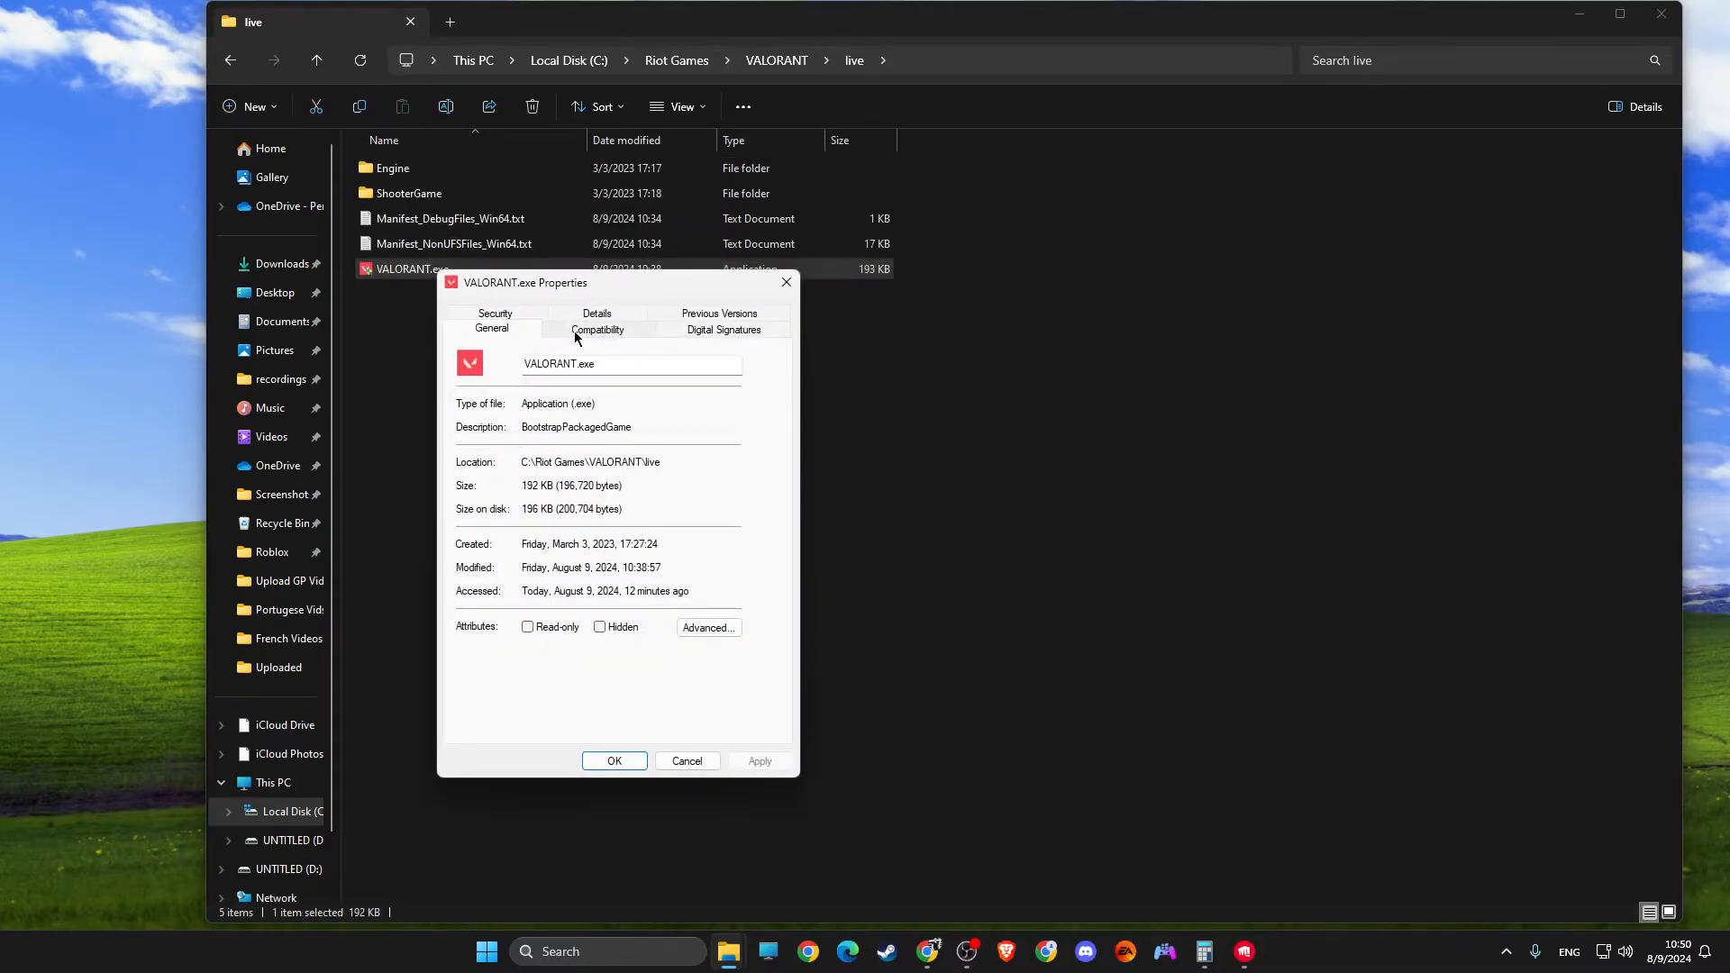
# - For all users, disable fullscreen optimizations and run VALORANT.exe as administrator
pyautogui.click(597, 328)
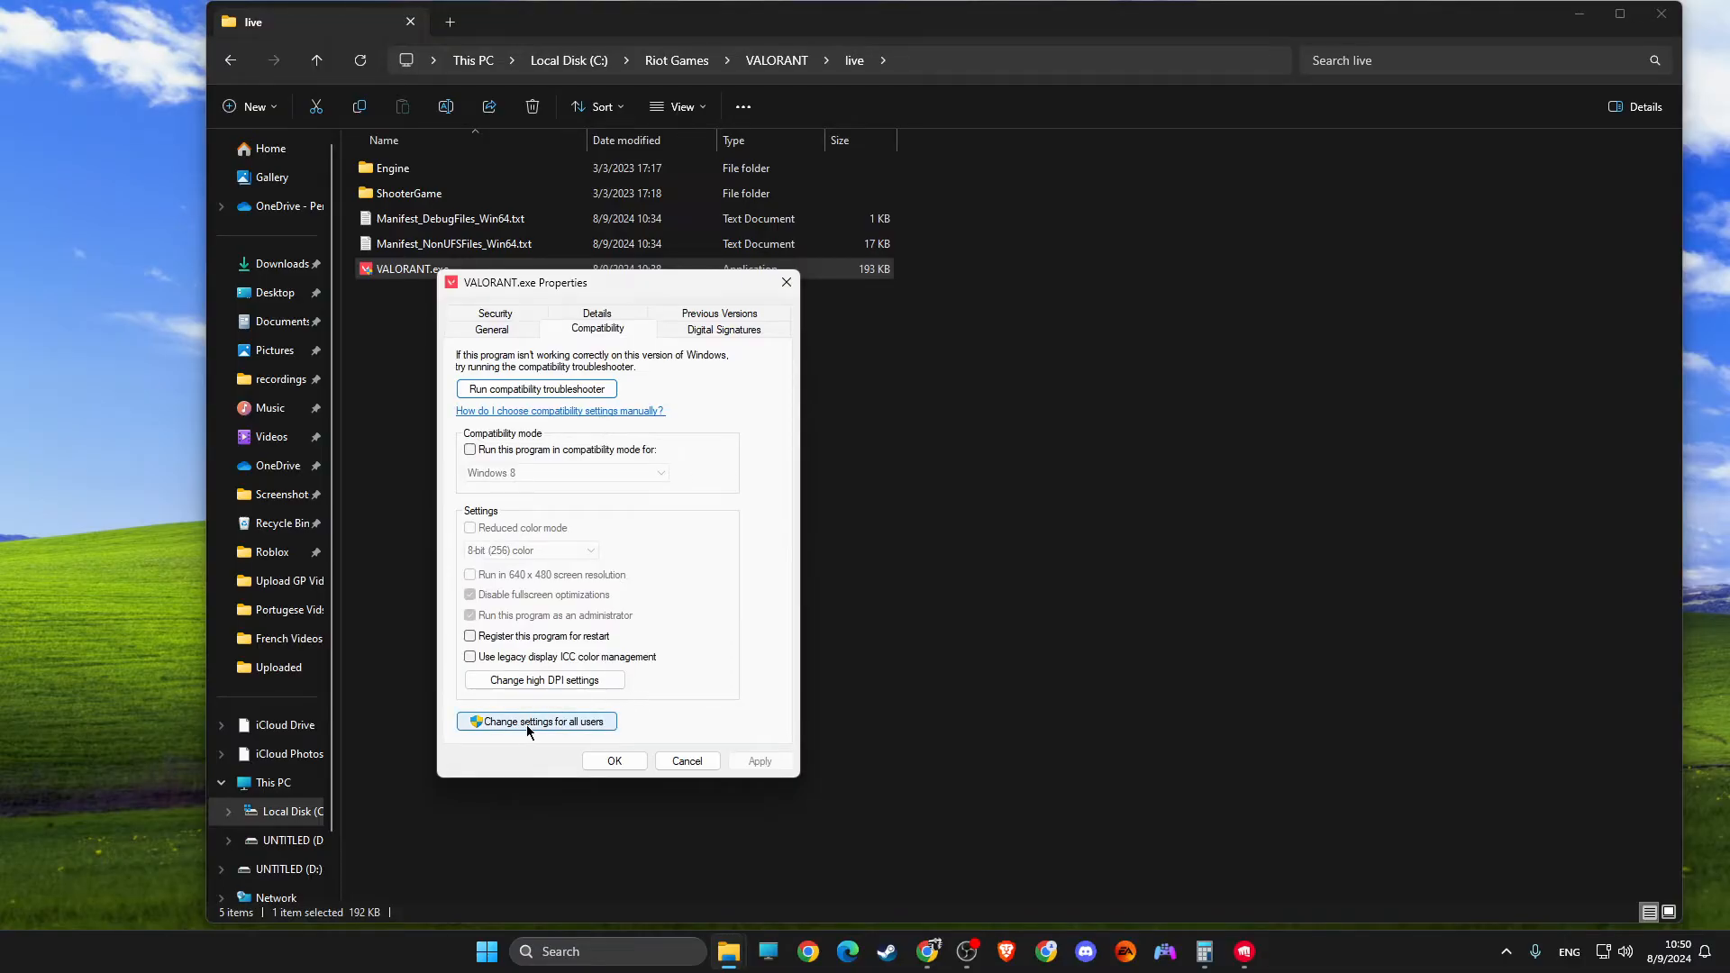
pyautogui.click(536, 720)
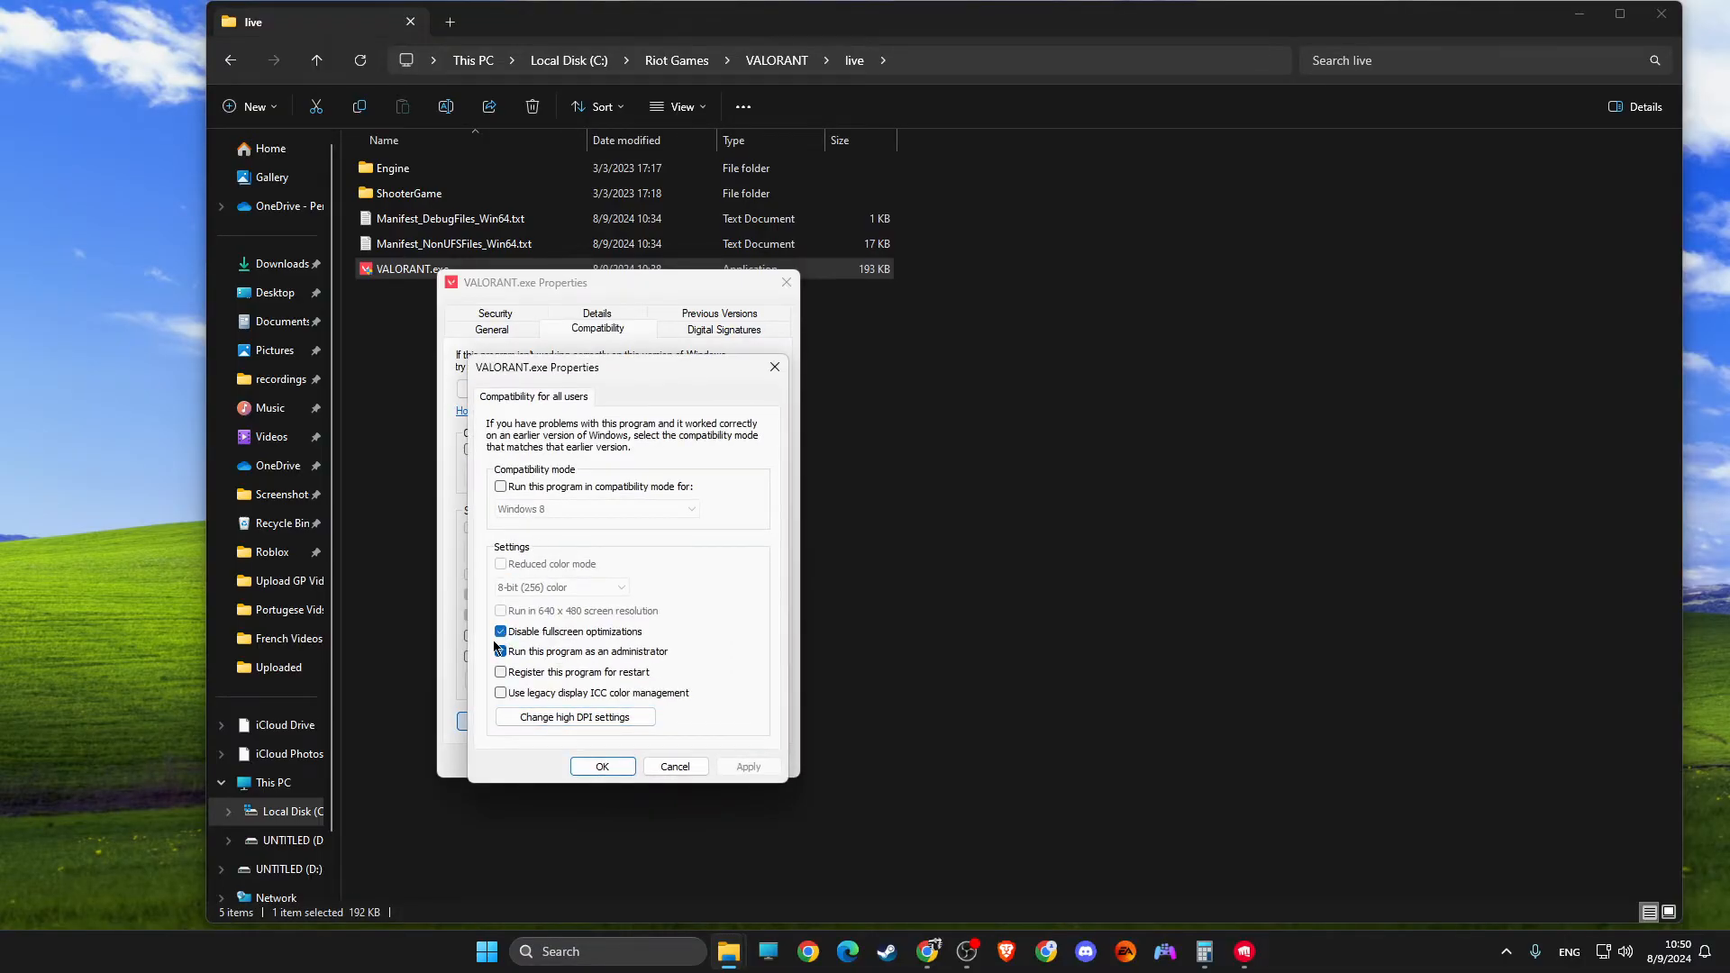
pyautogui.click(500, 650)
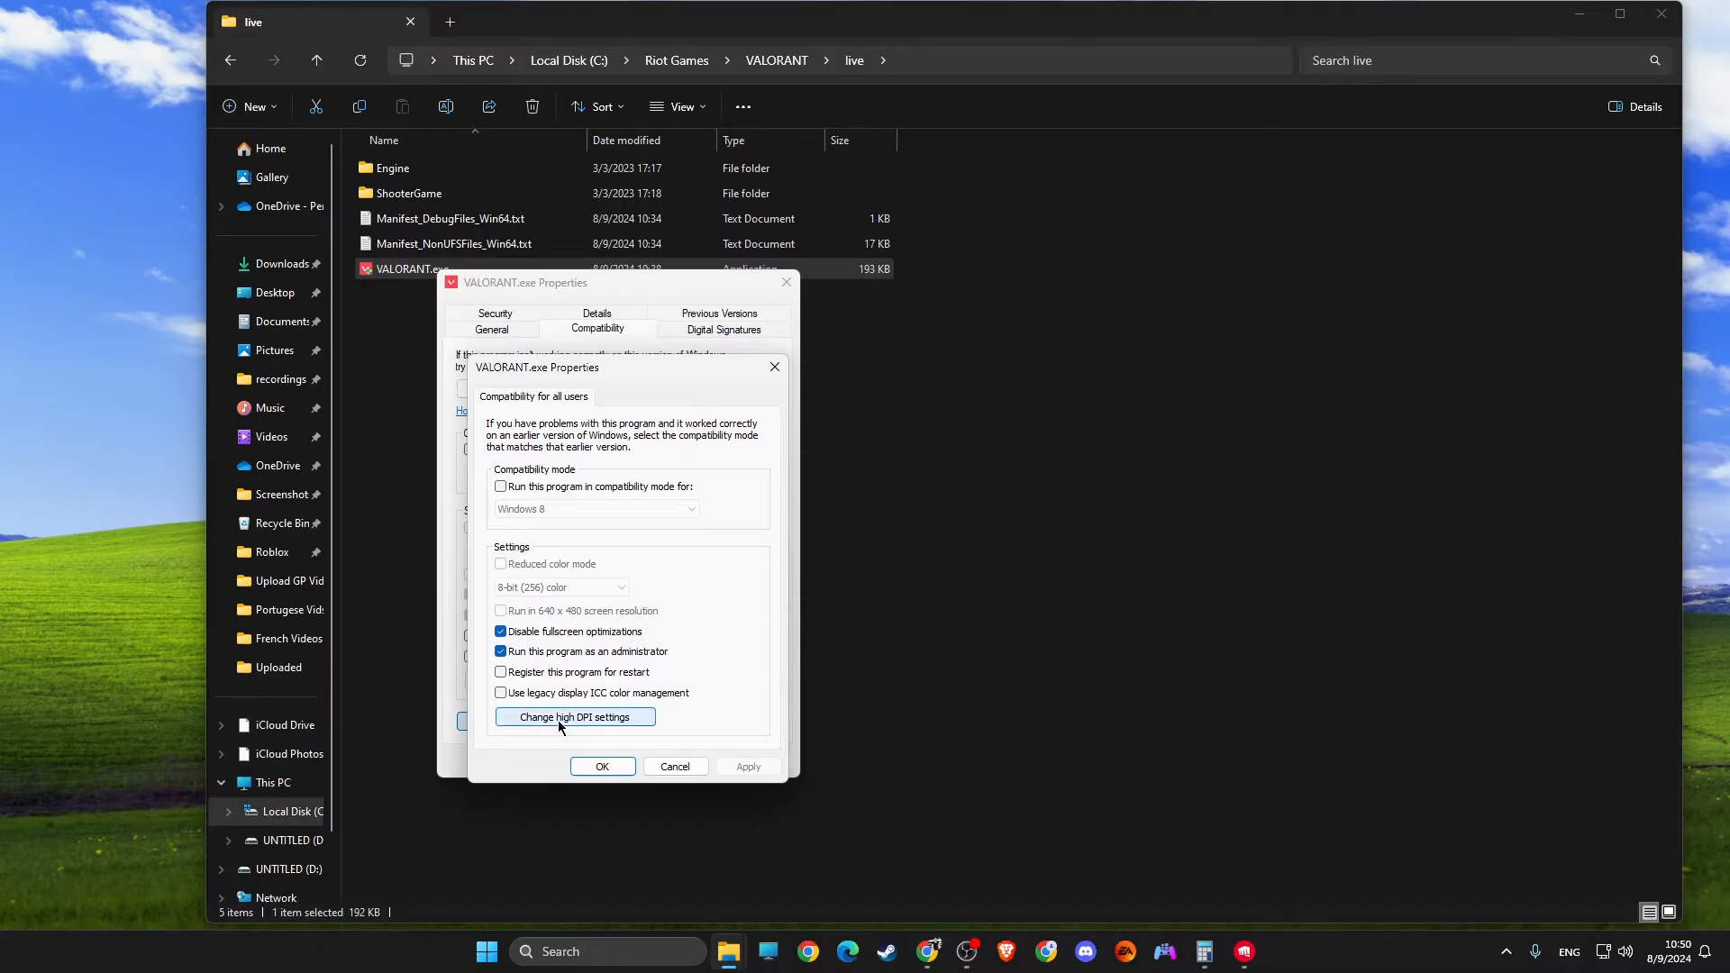
# - Override VALORANT.exe high DPI scaling by the application, then apply and close Properties
pyautogui.click(575, 717)
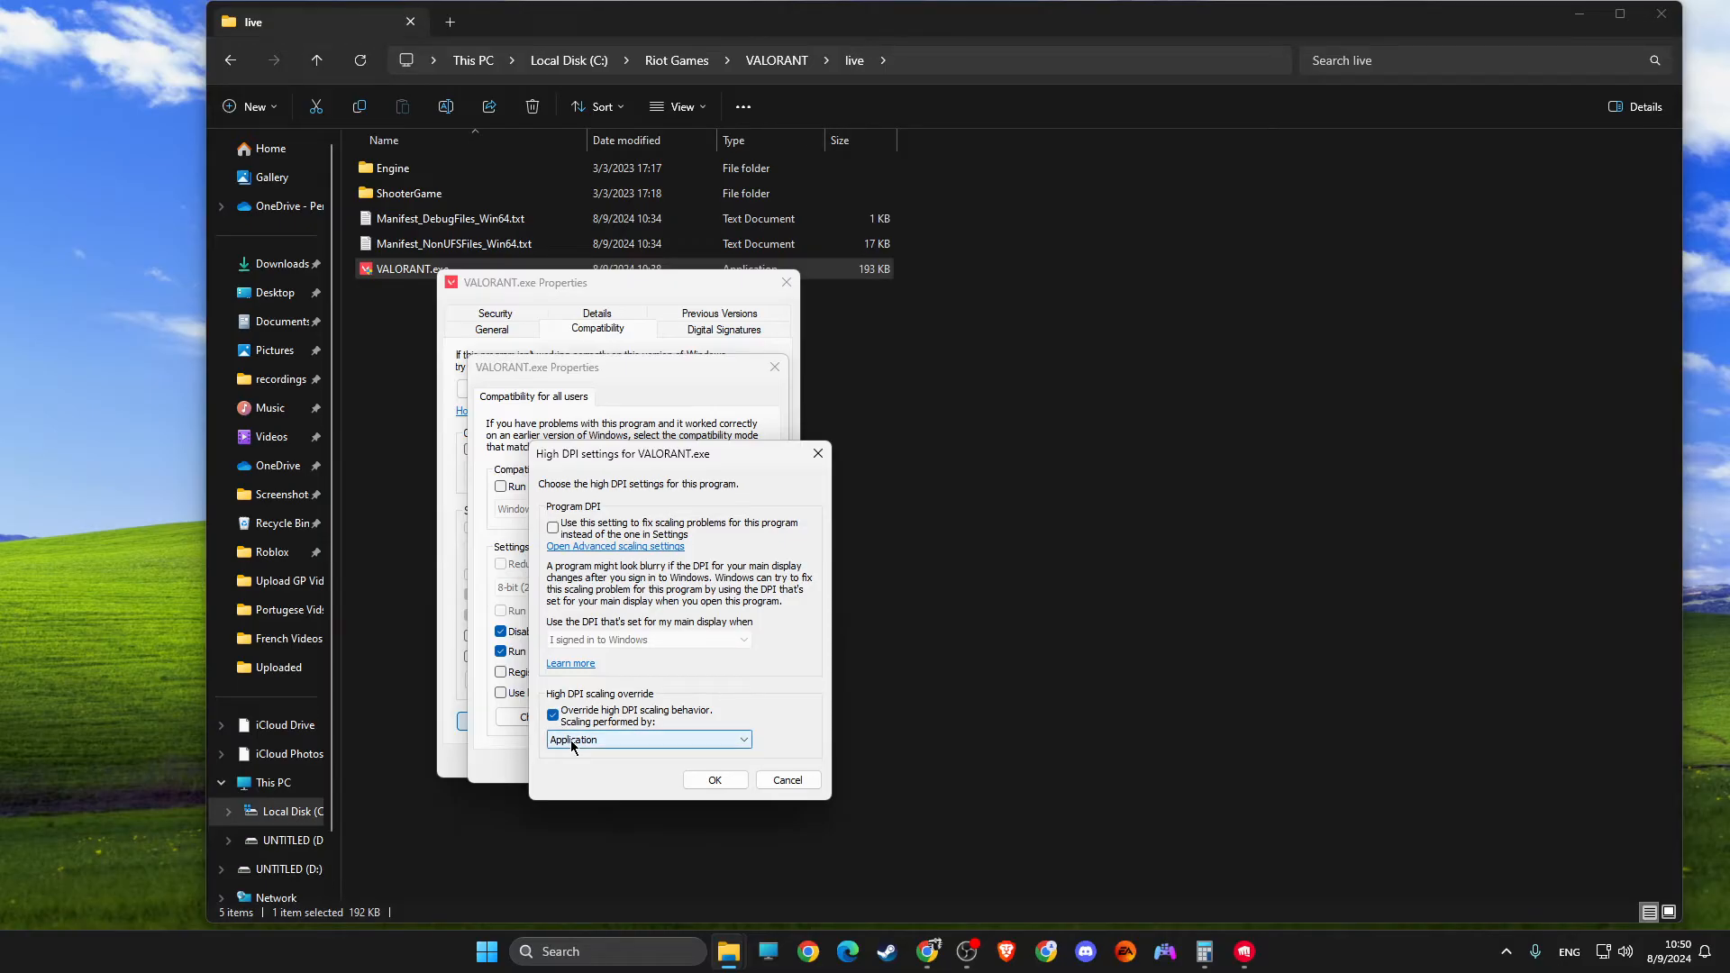
pyautogui.click(713, 780)
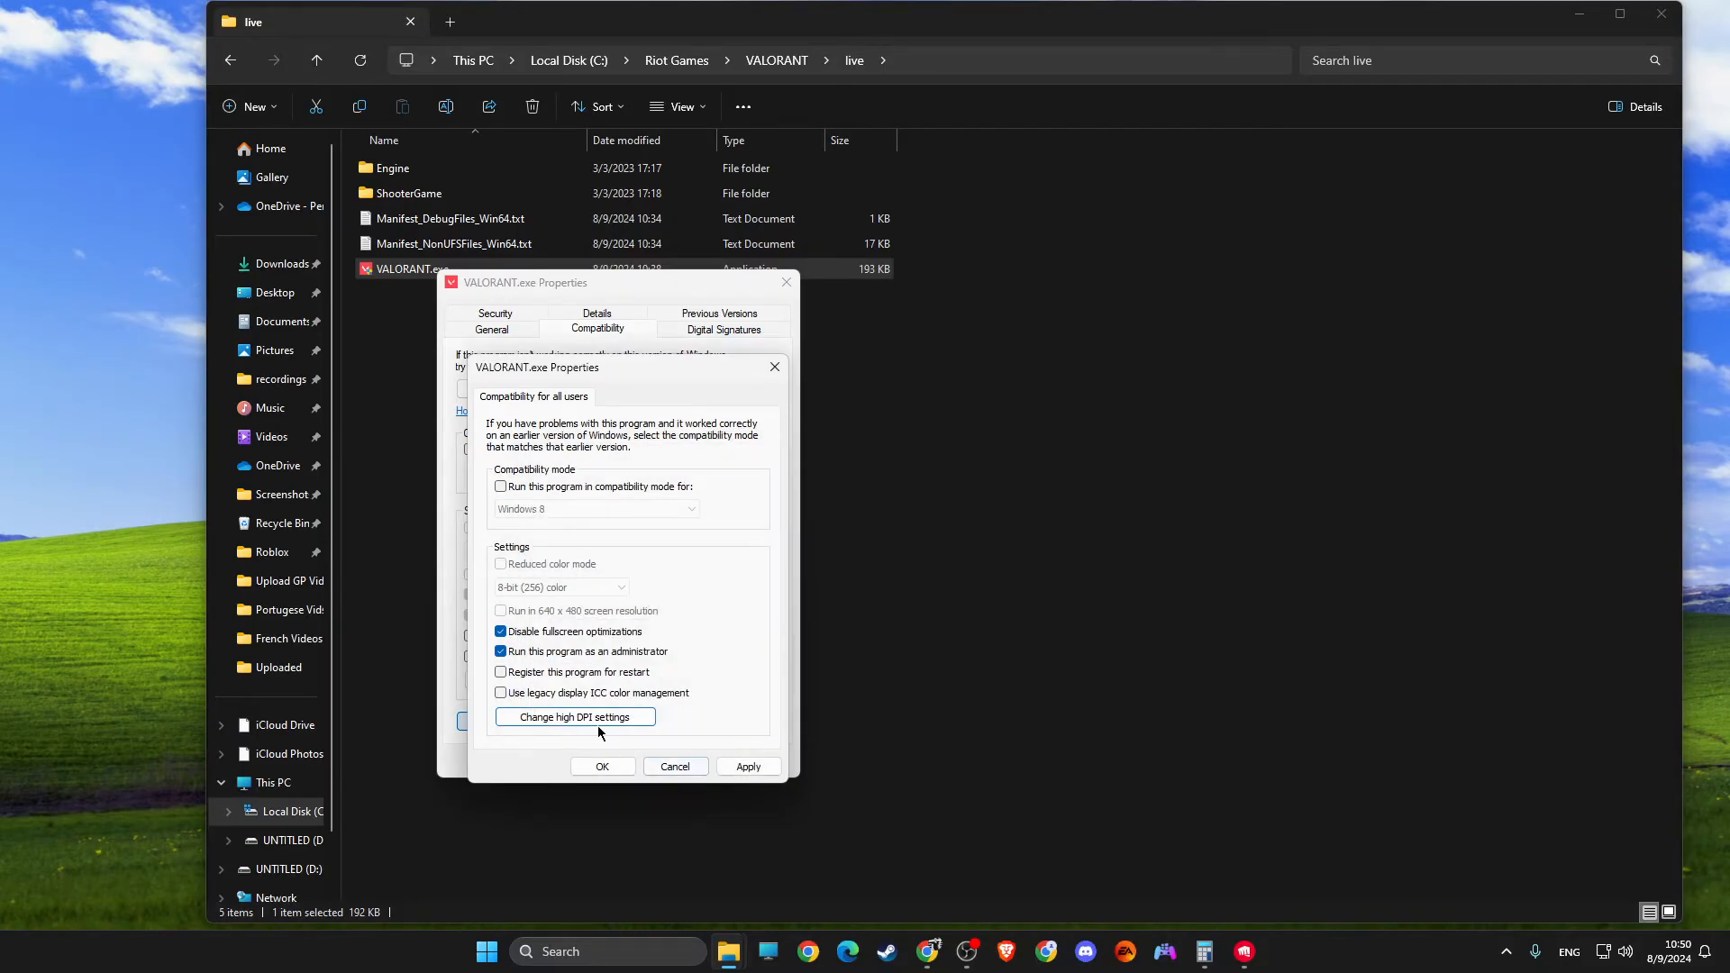
pyautogui.click(575, 717)
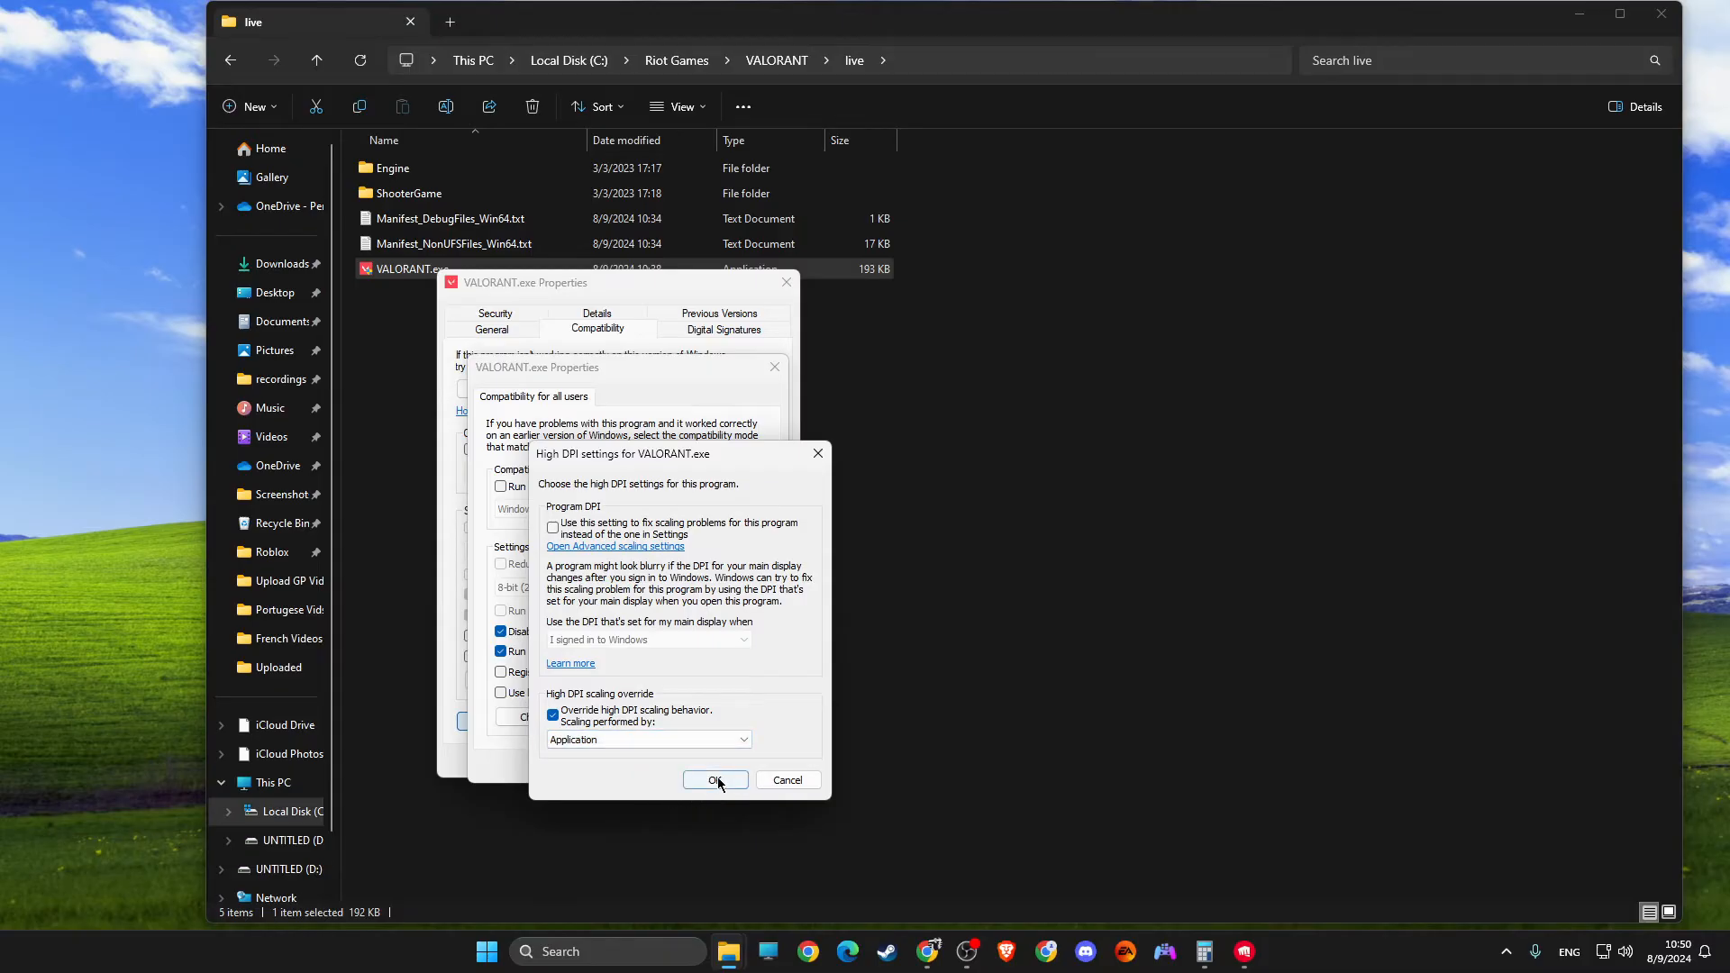
pyautogui.click(713, 780)
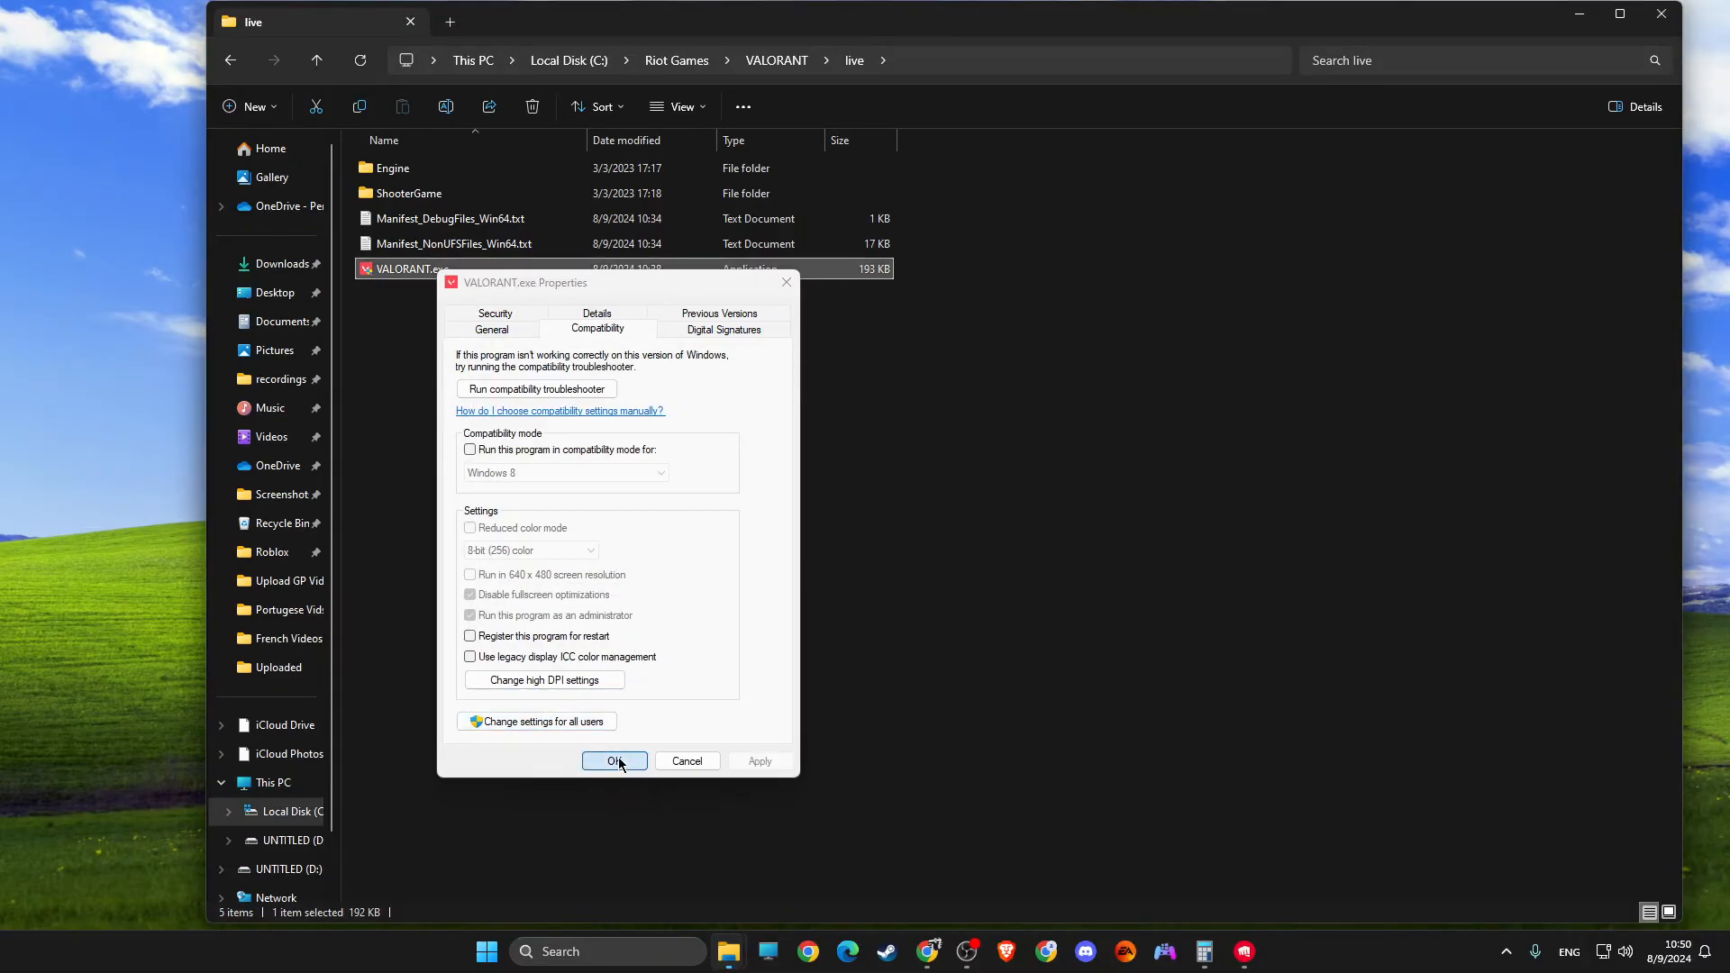
pyautogui.click(614, 761)
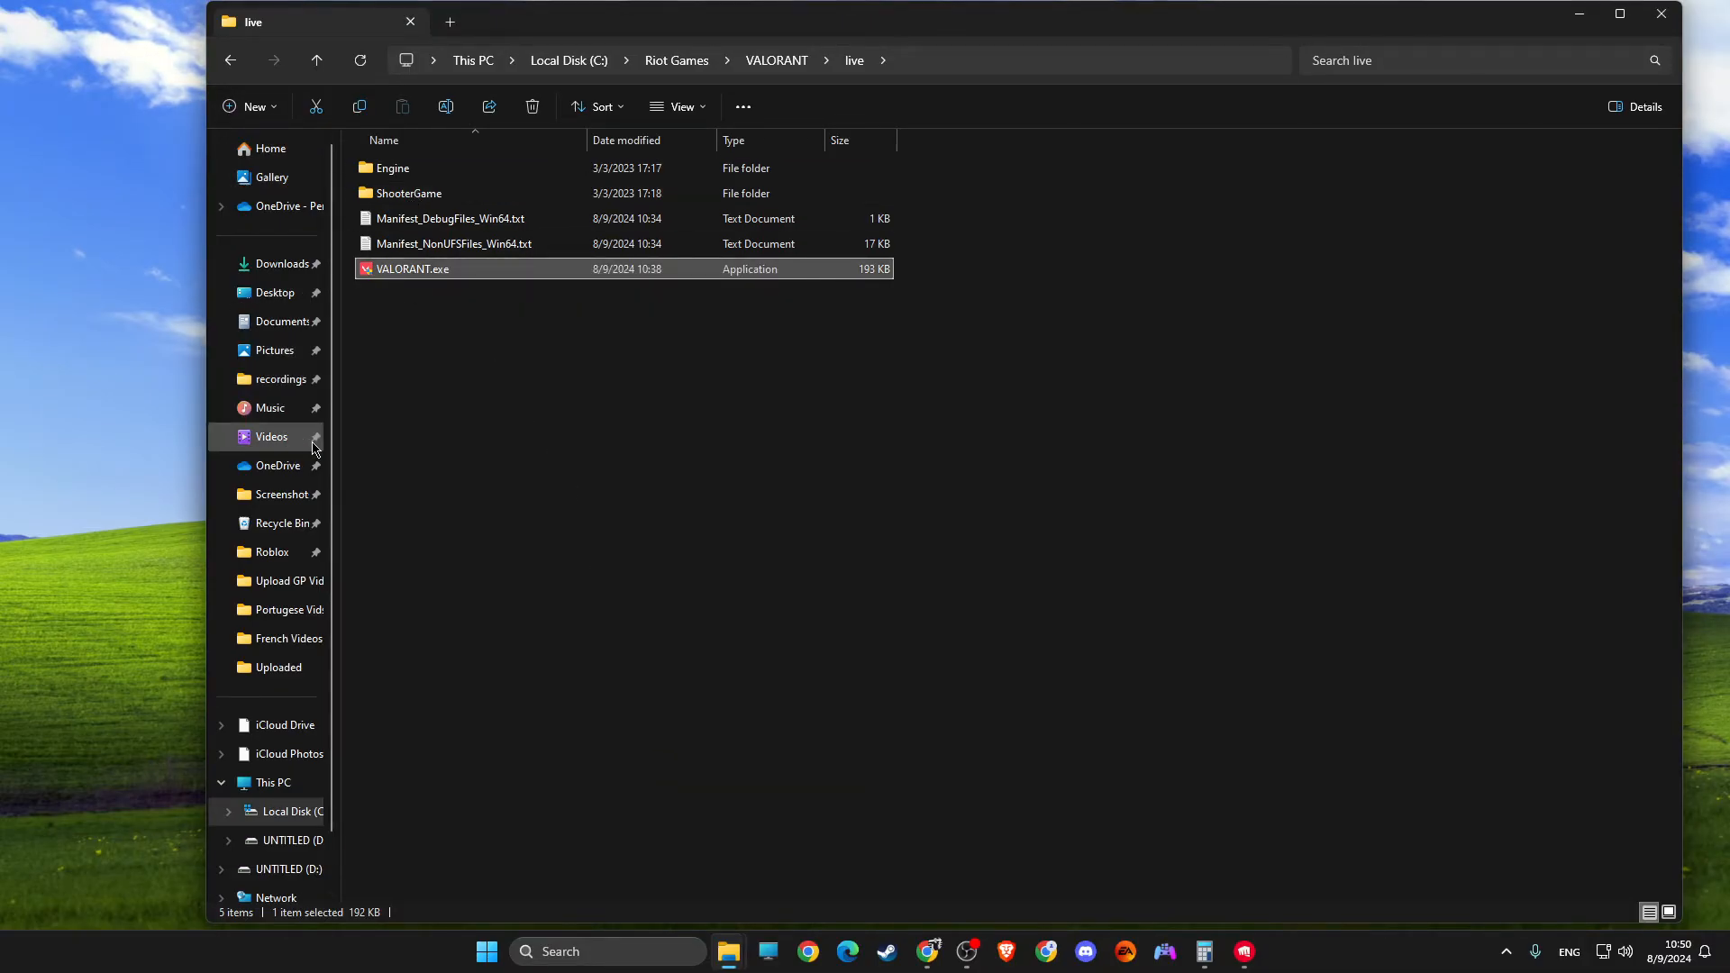
# - From This PC, open Properties for UNTITLED (D:), showing 1.56 TB free of 1.81 TB
pyautogui.click(272, 782)
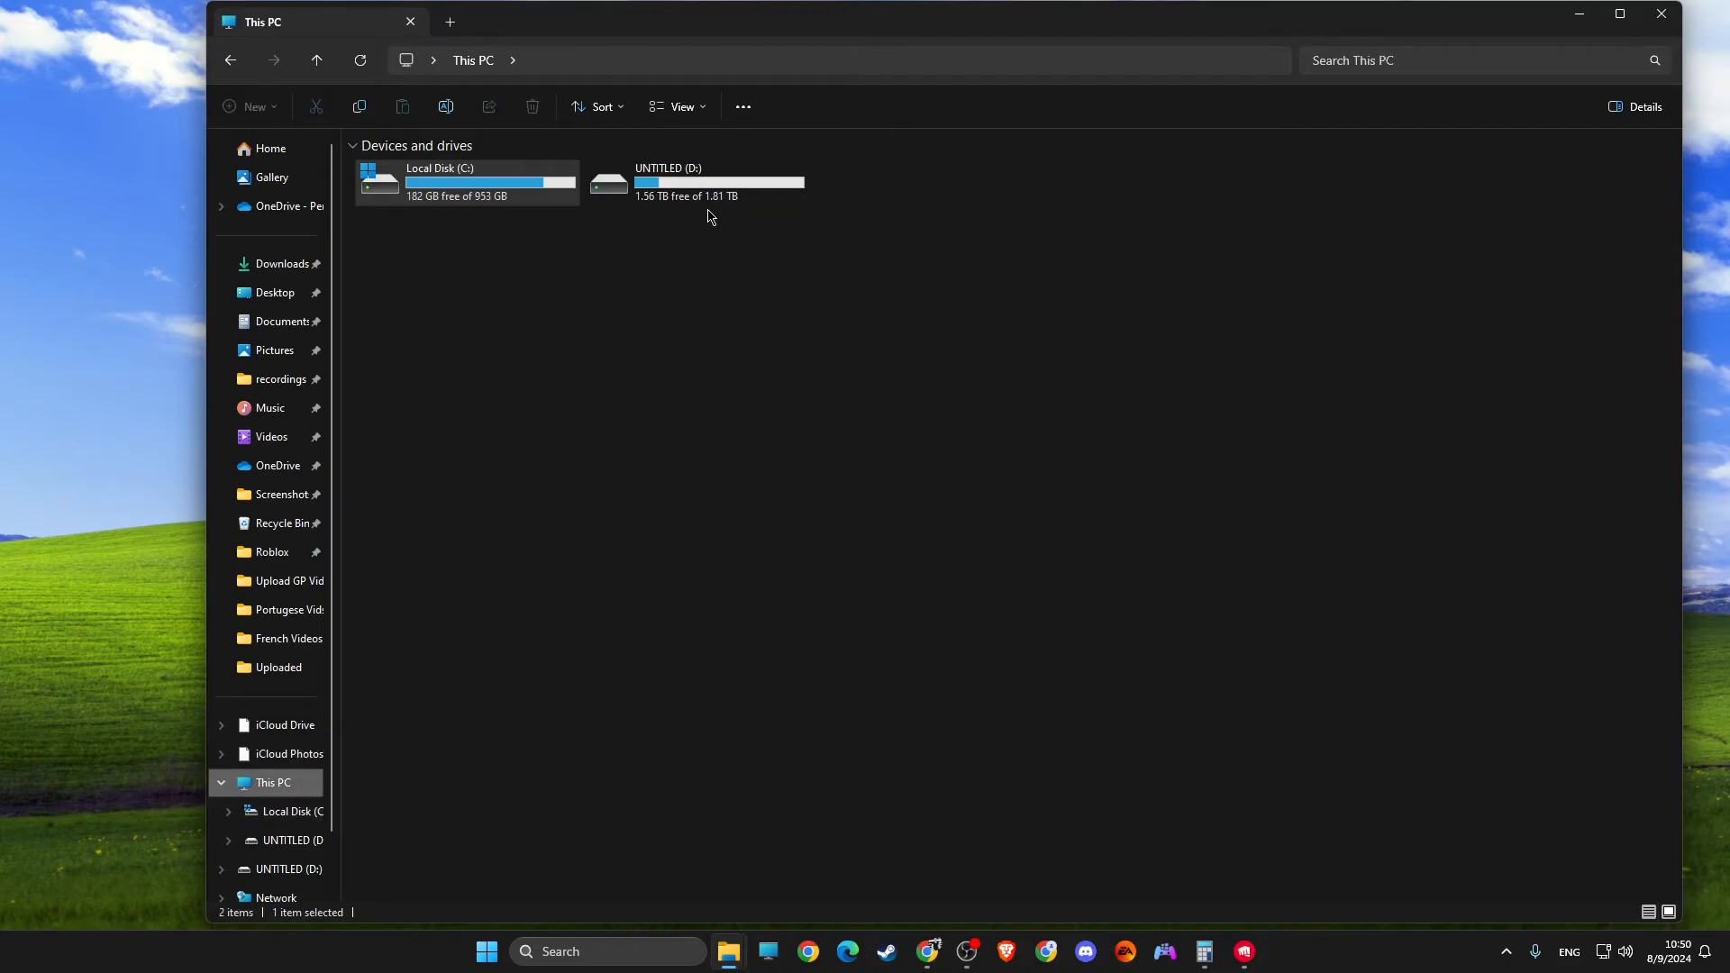
pyautogui.moveTo(717, 181)
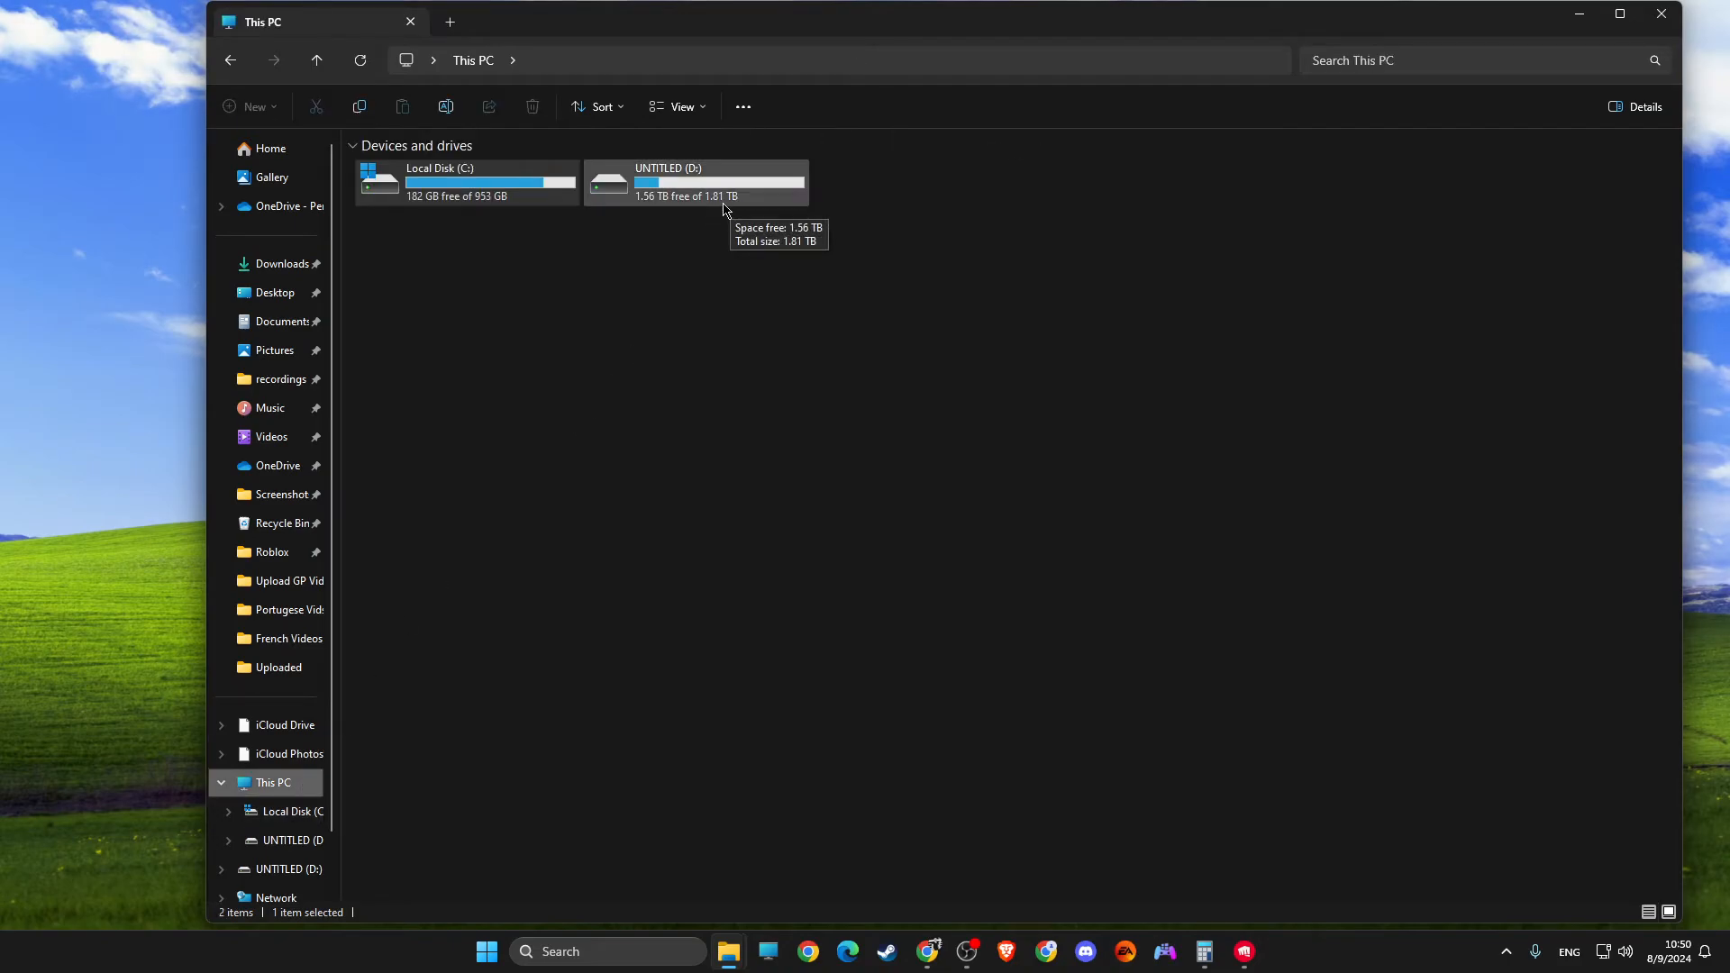
pyautogui.moveTo(696, 196)
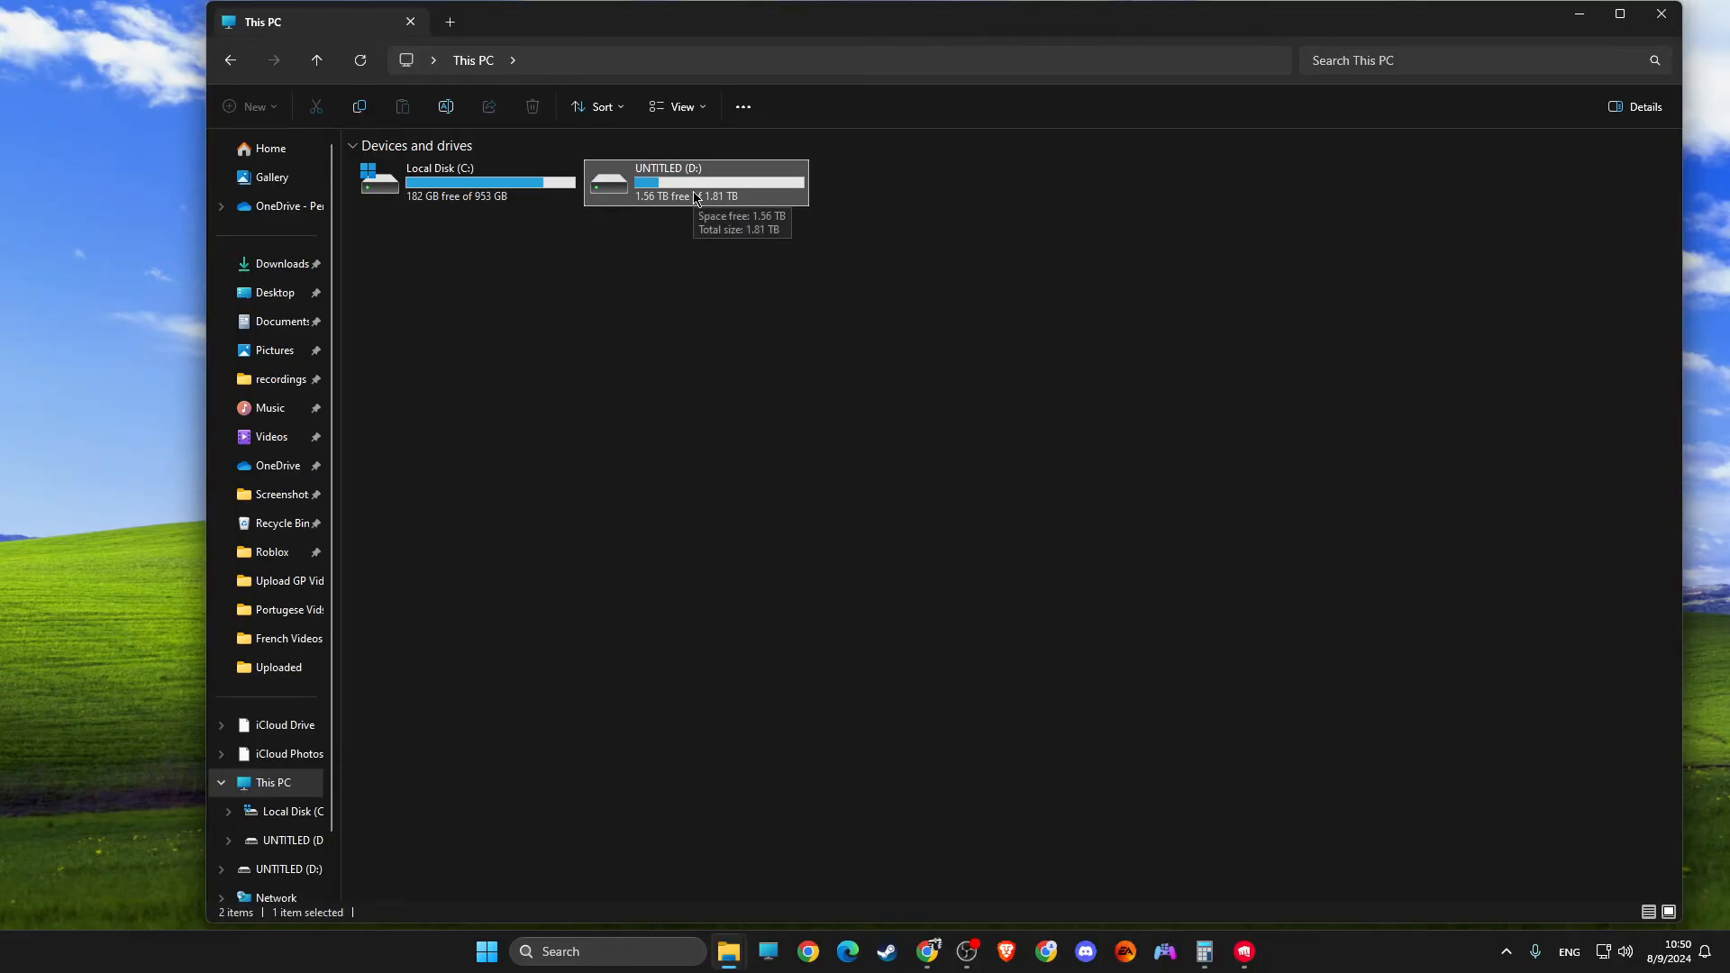
pyautogui.rightClick(696, 182)
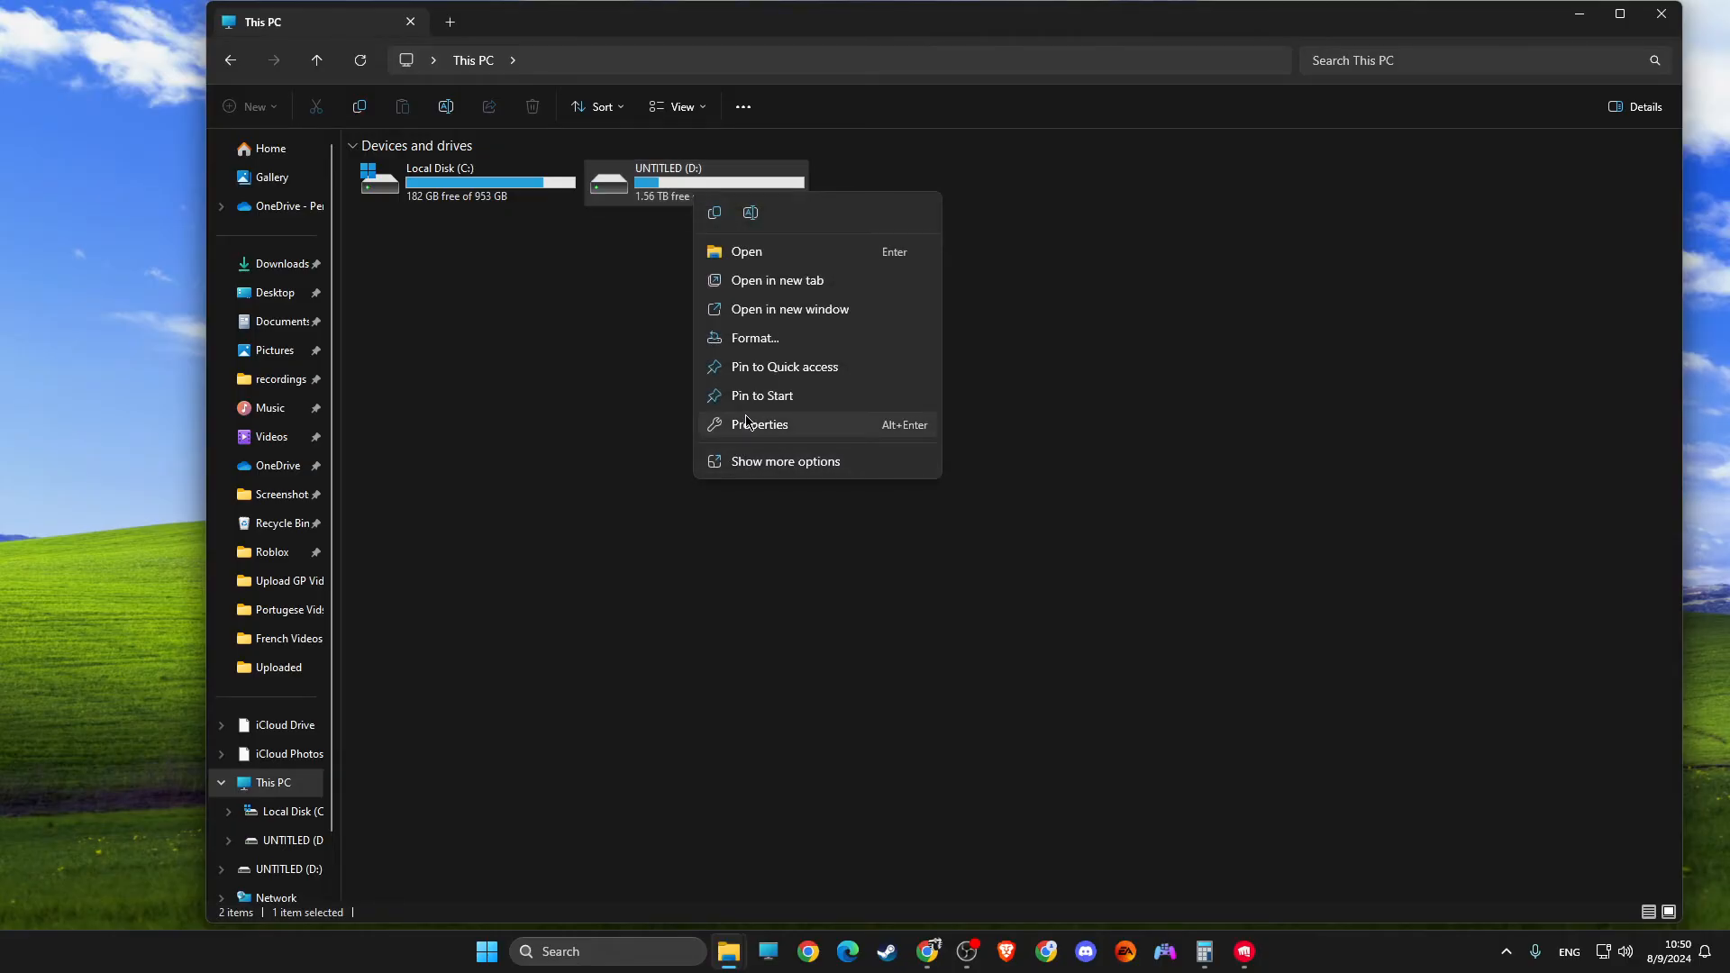
pyautogui.click(758, 425)
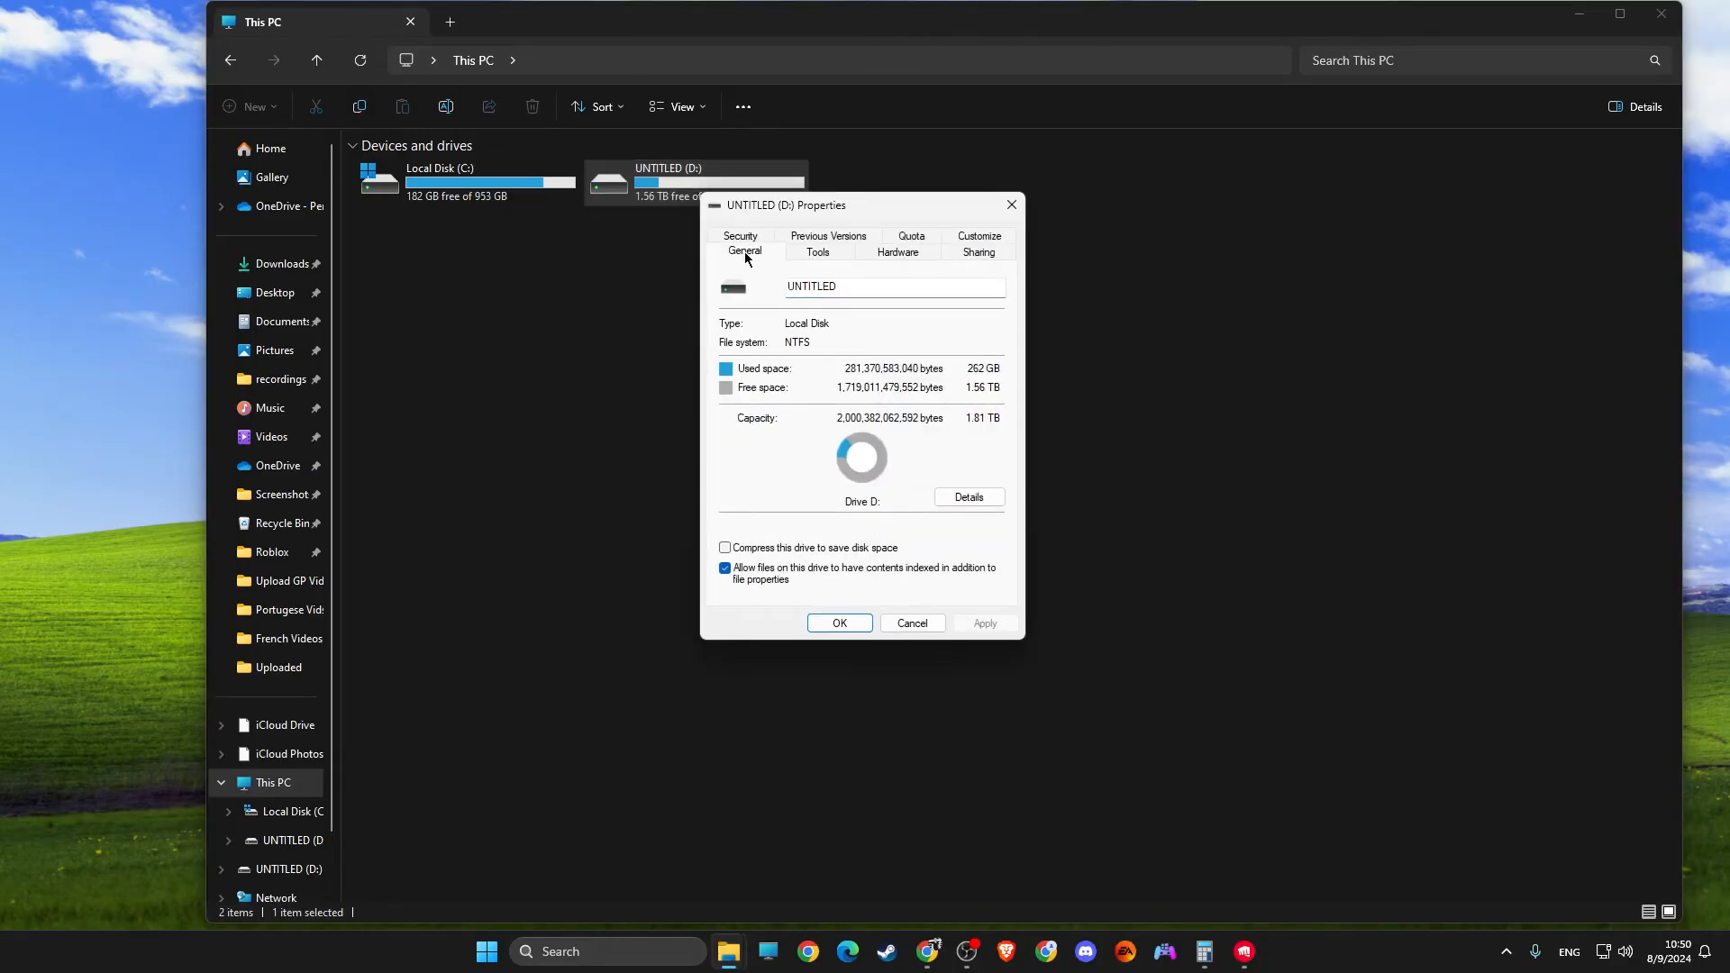
pyautogui.moveTo(801, 398)
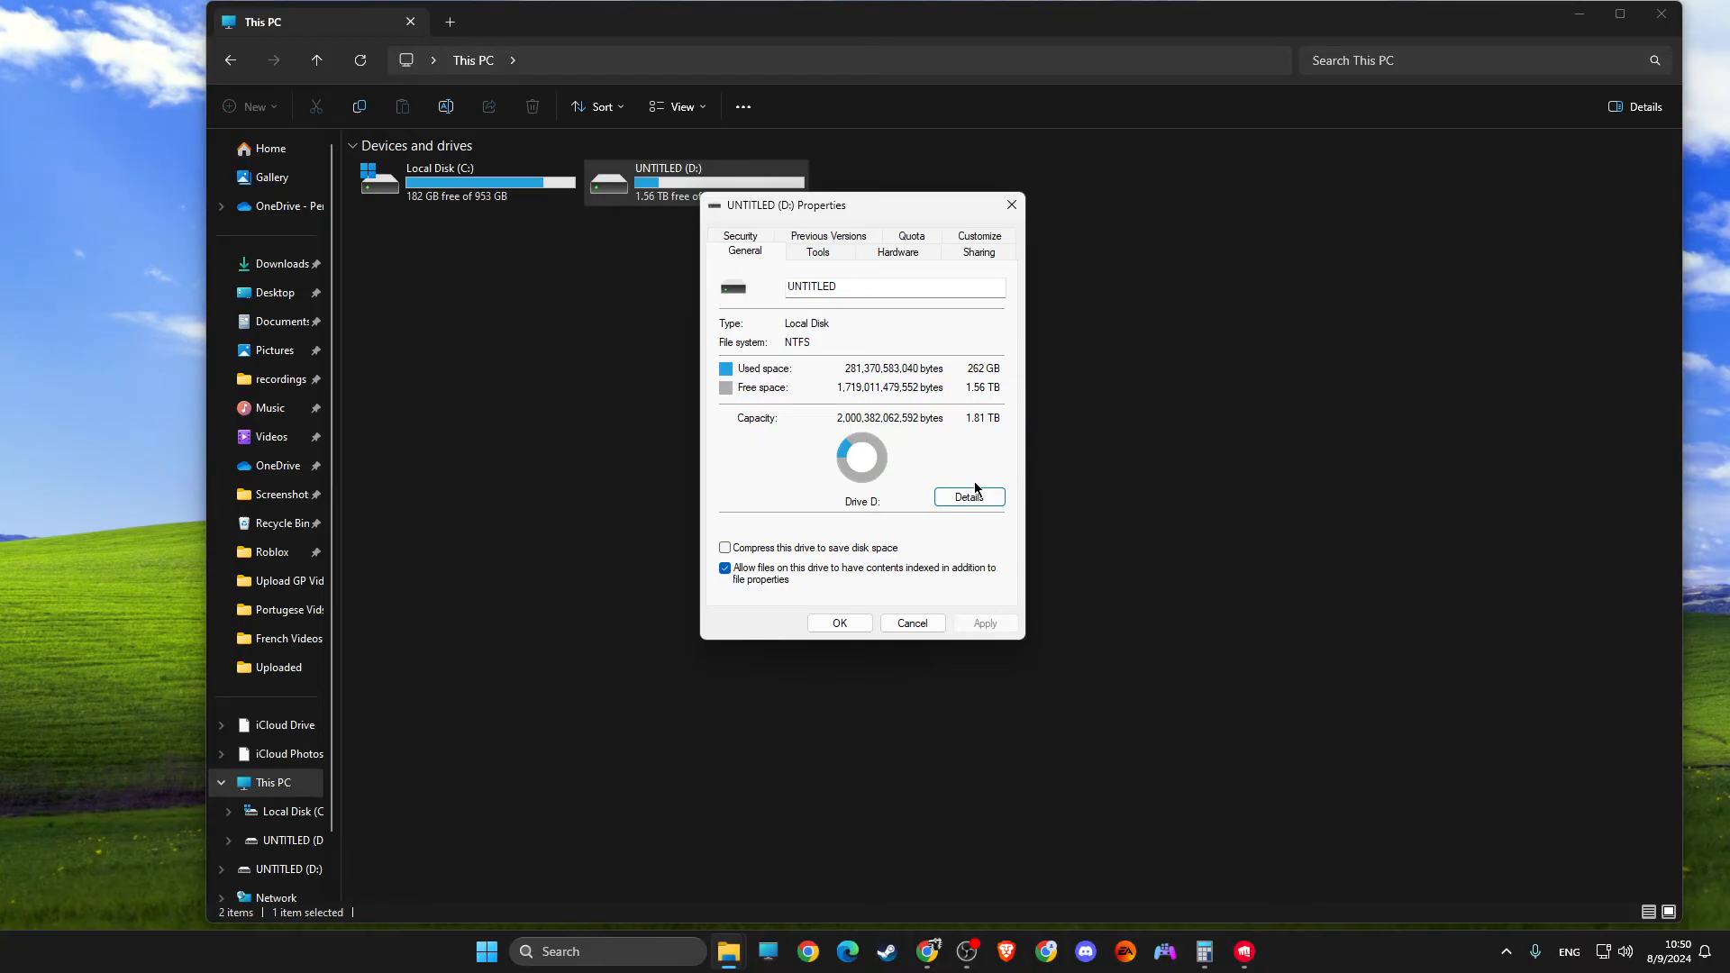
pyautogui.moveTo(956, 480)
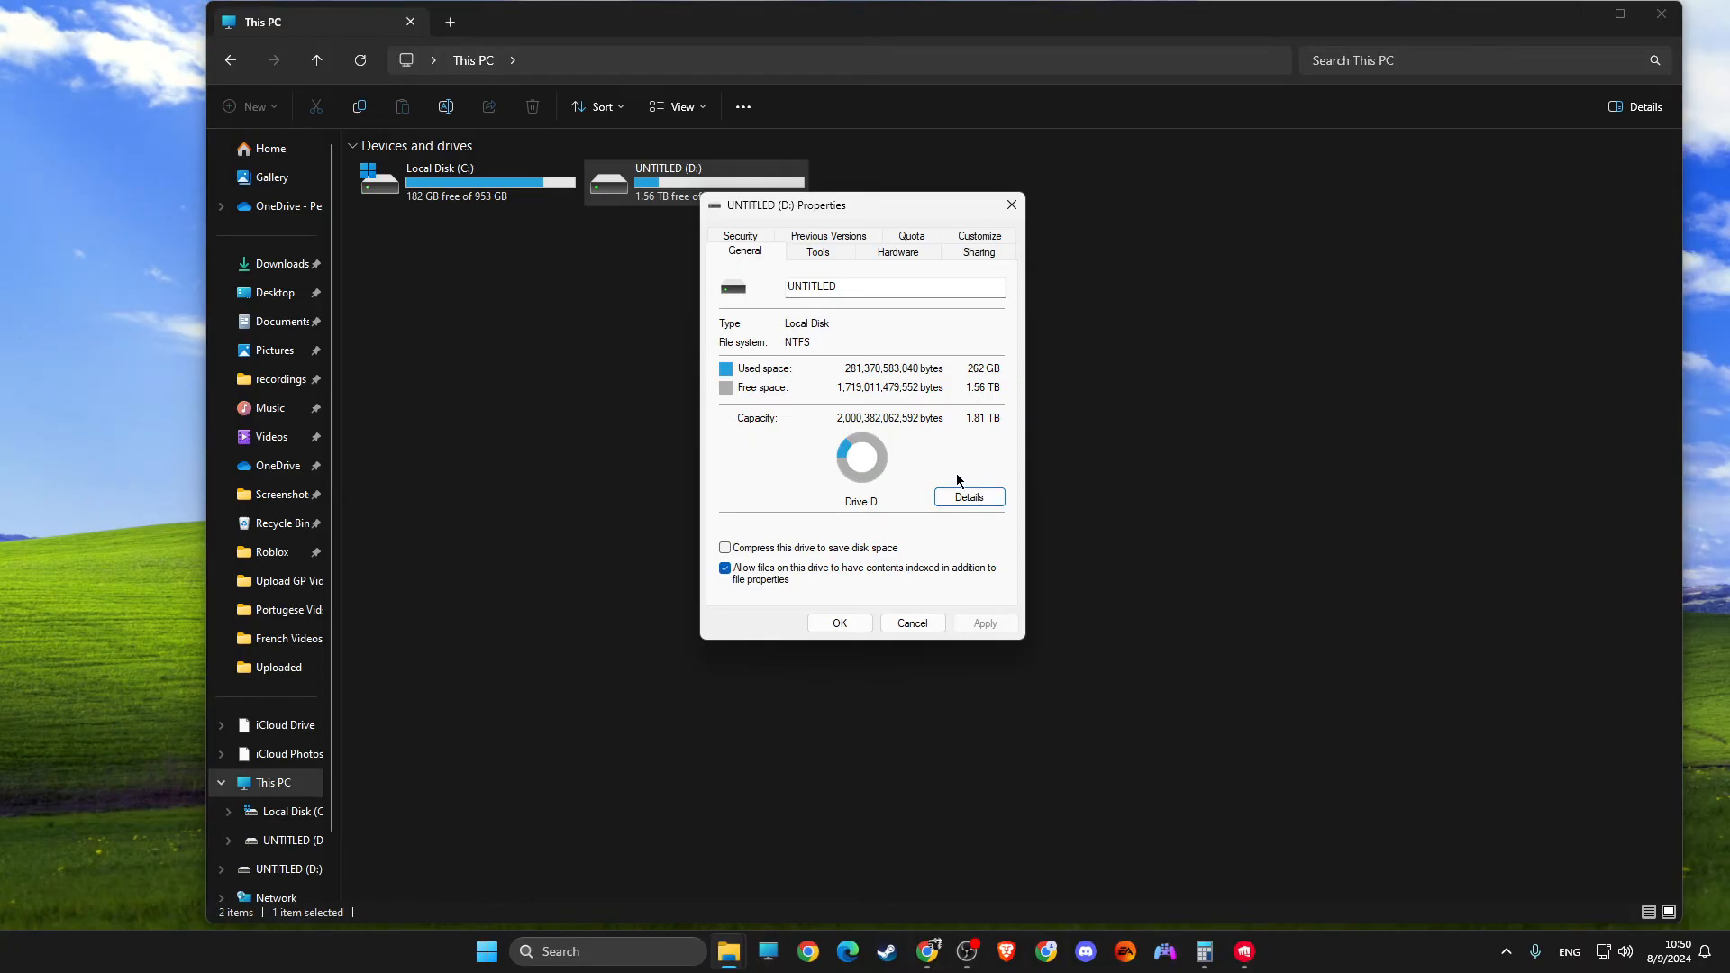
# - From the Tools tab, analyze and optimize UNTITLED (D:), reporting 0% fragmented
pyautogui.click(816, 251)
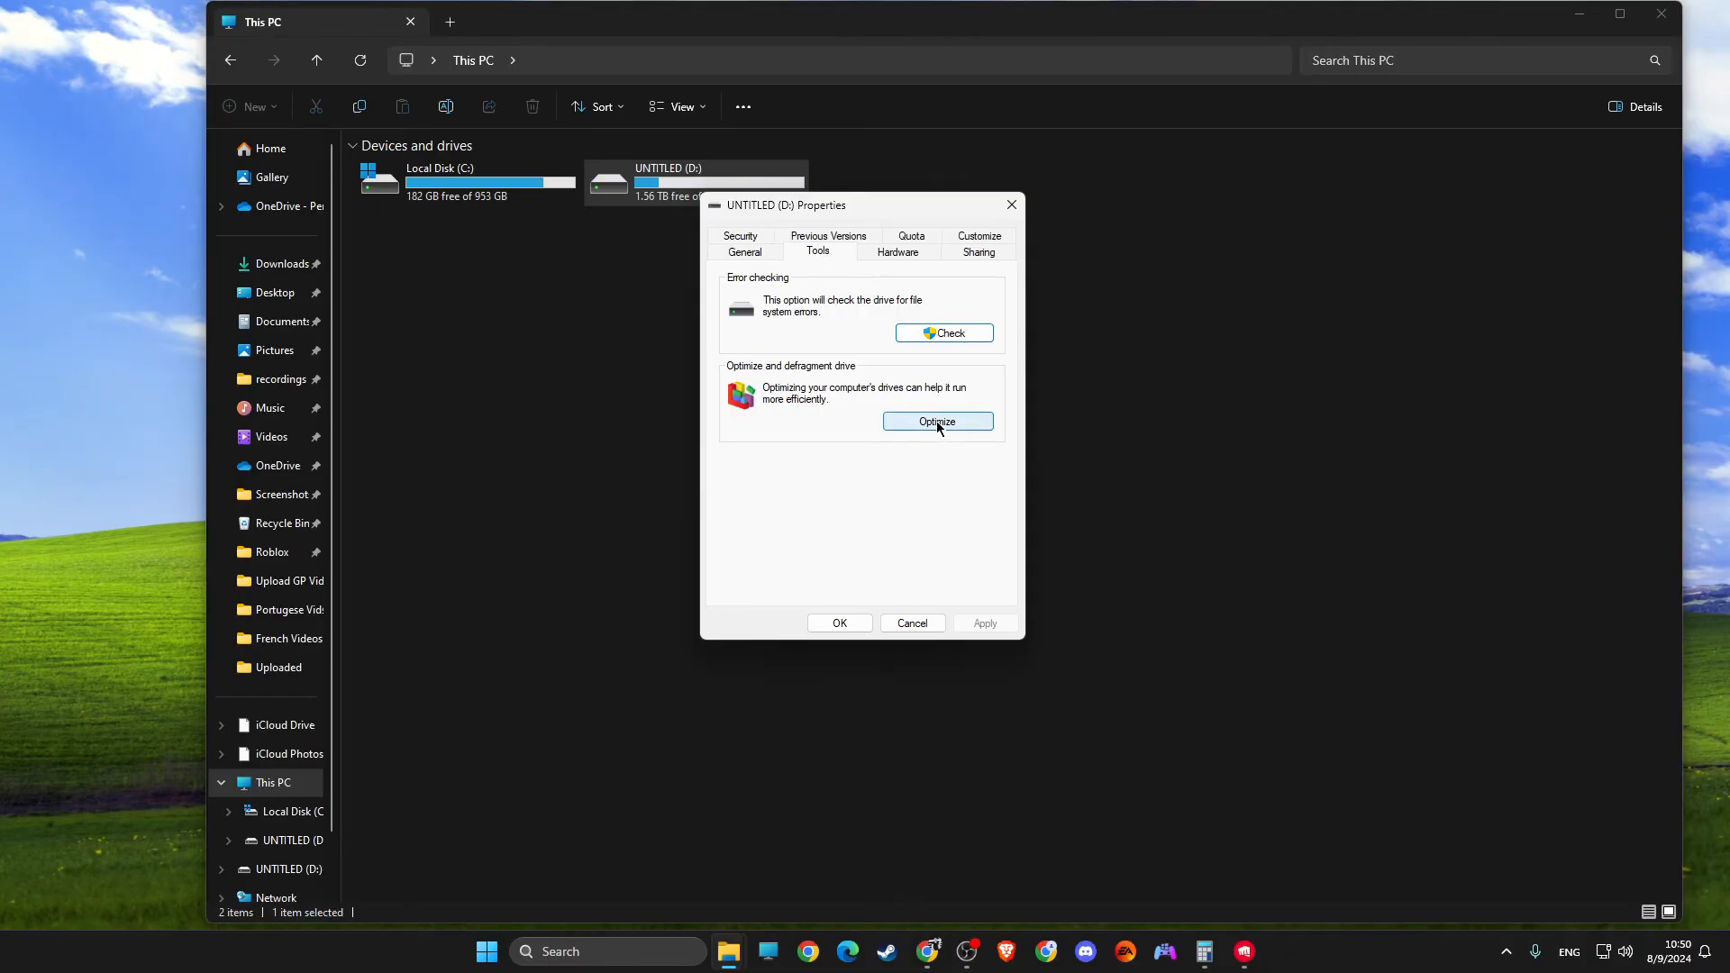
pyautogui.click(937, 422)
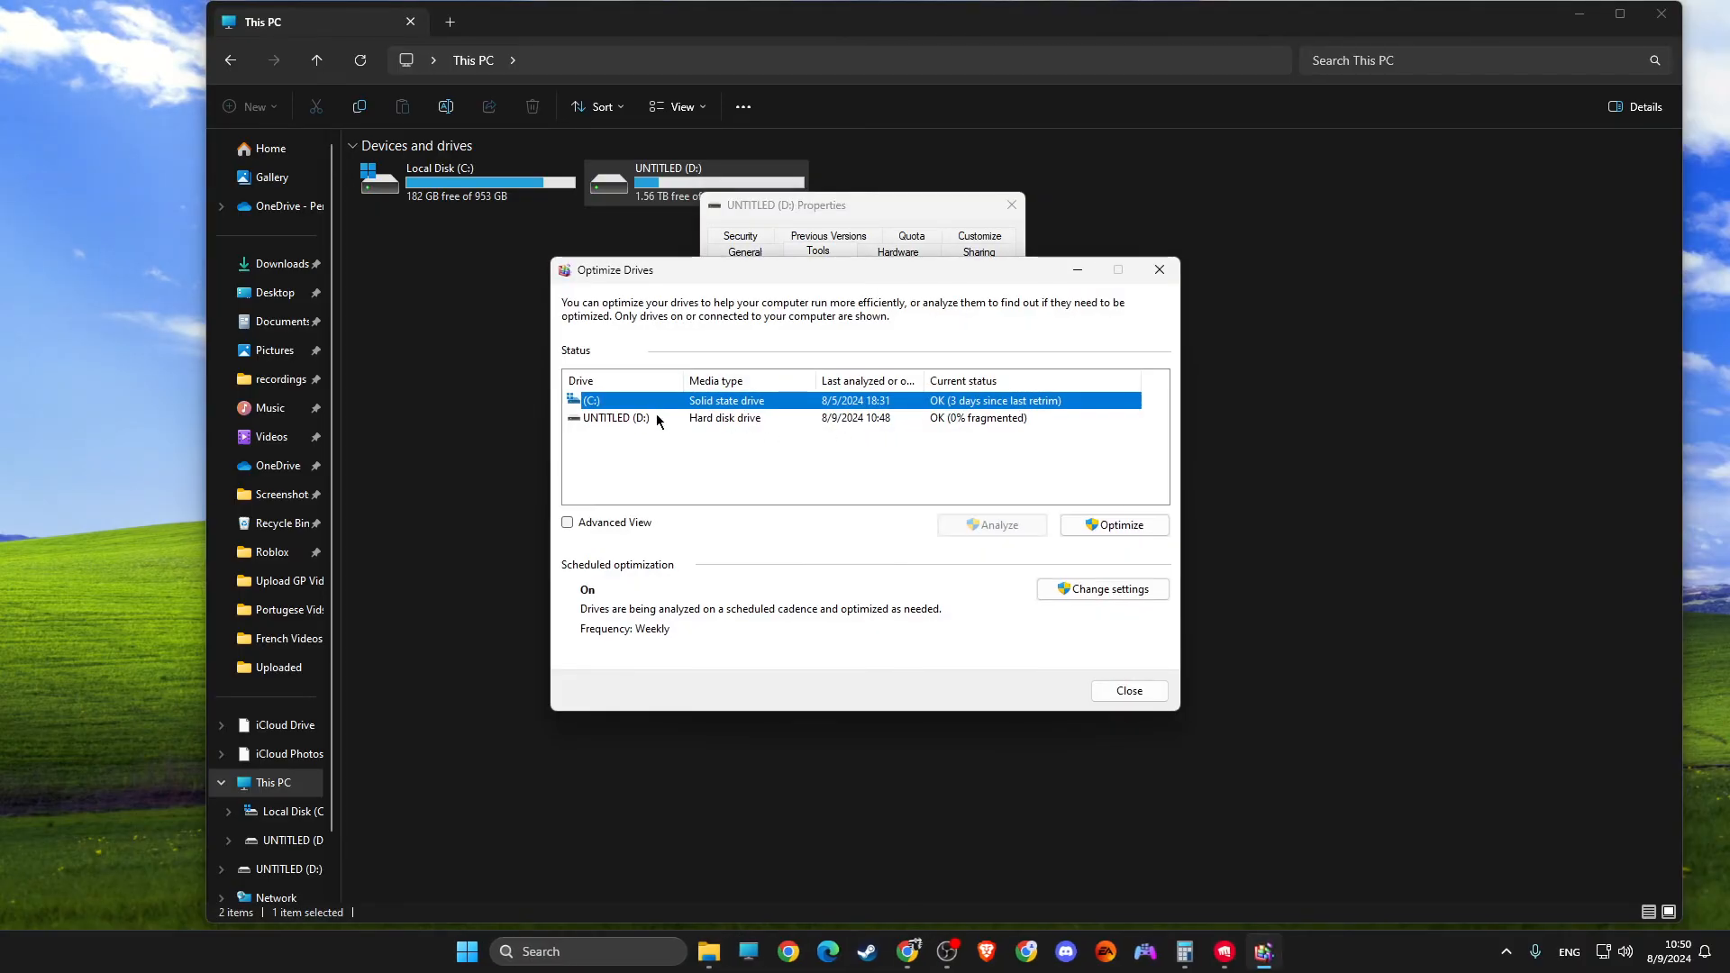
pyautogui.click(615, 417)
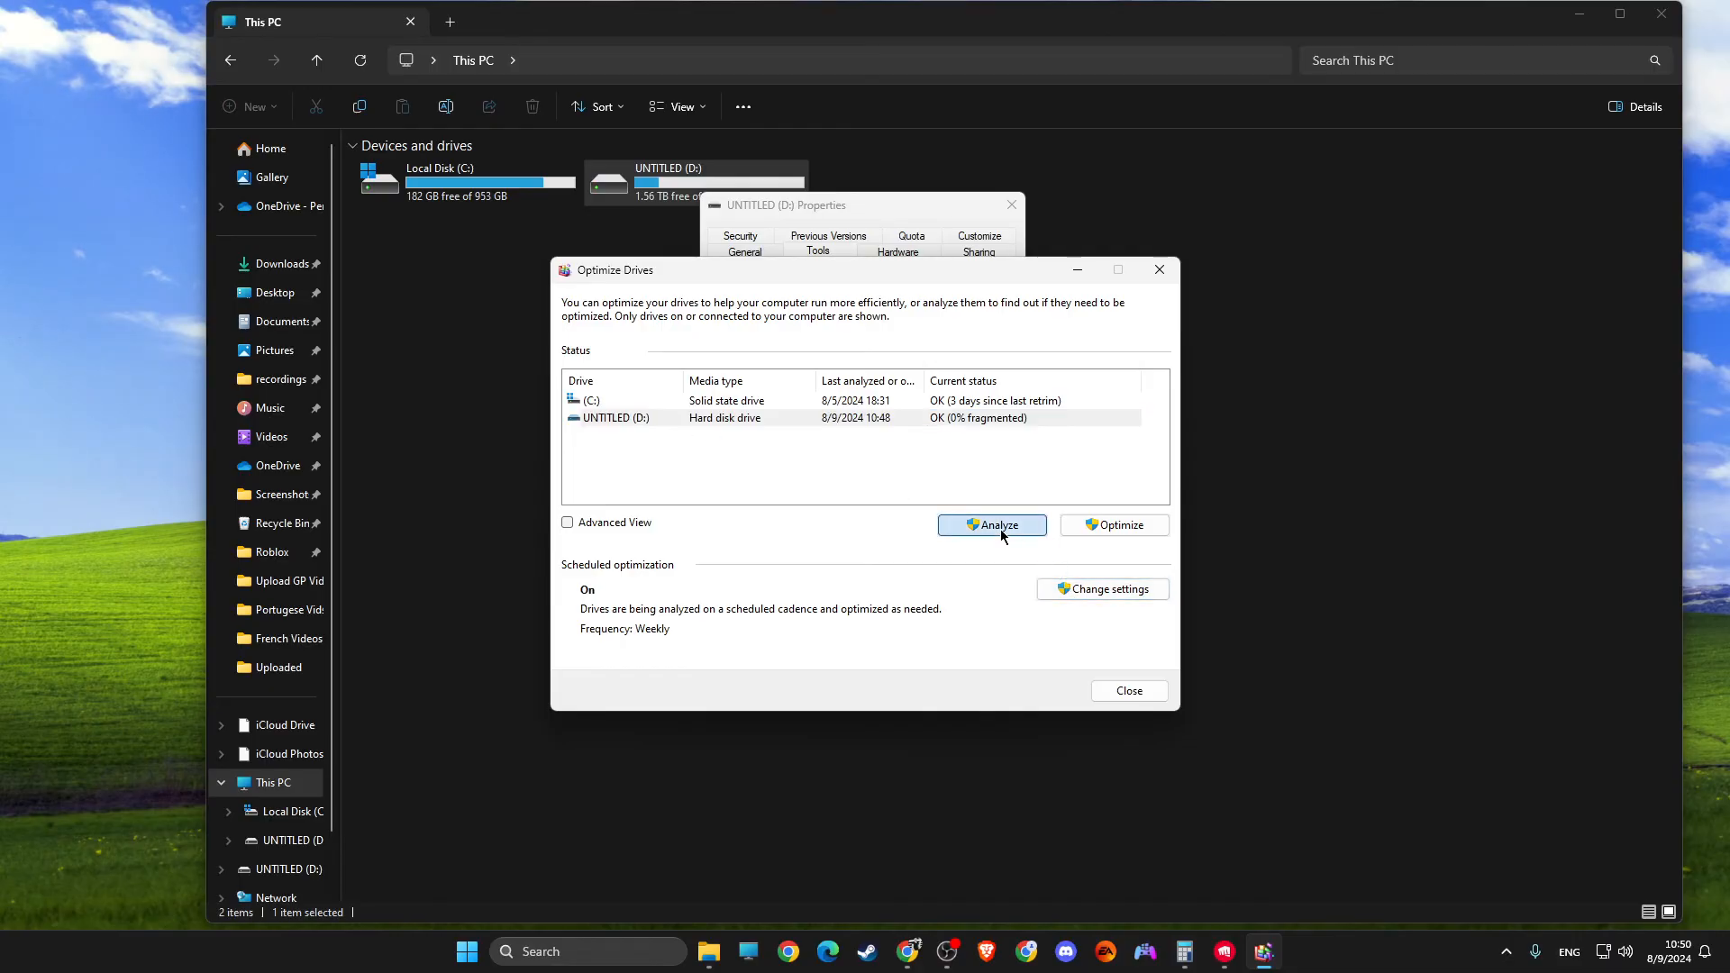
pyautogui.click(991, 525)
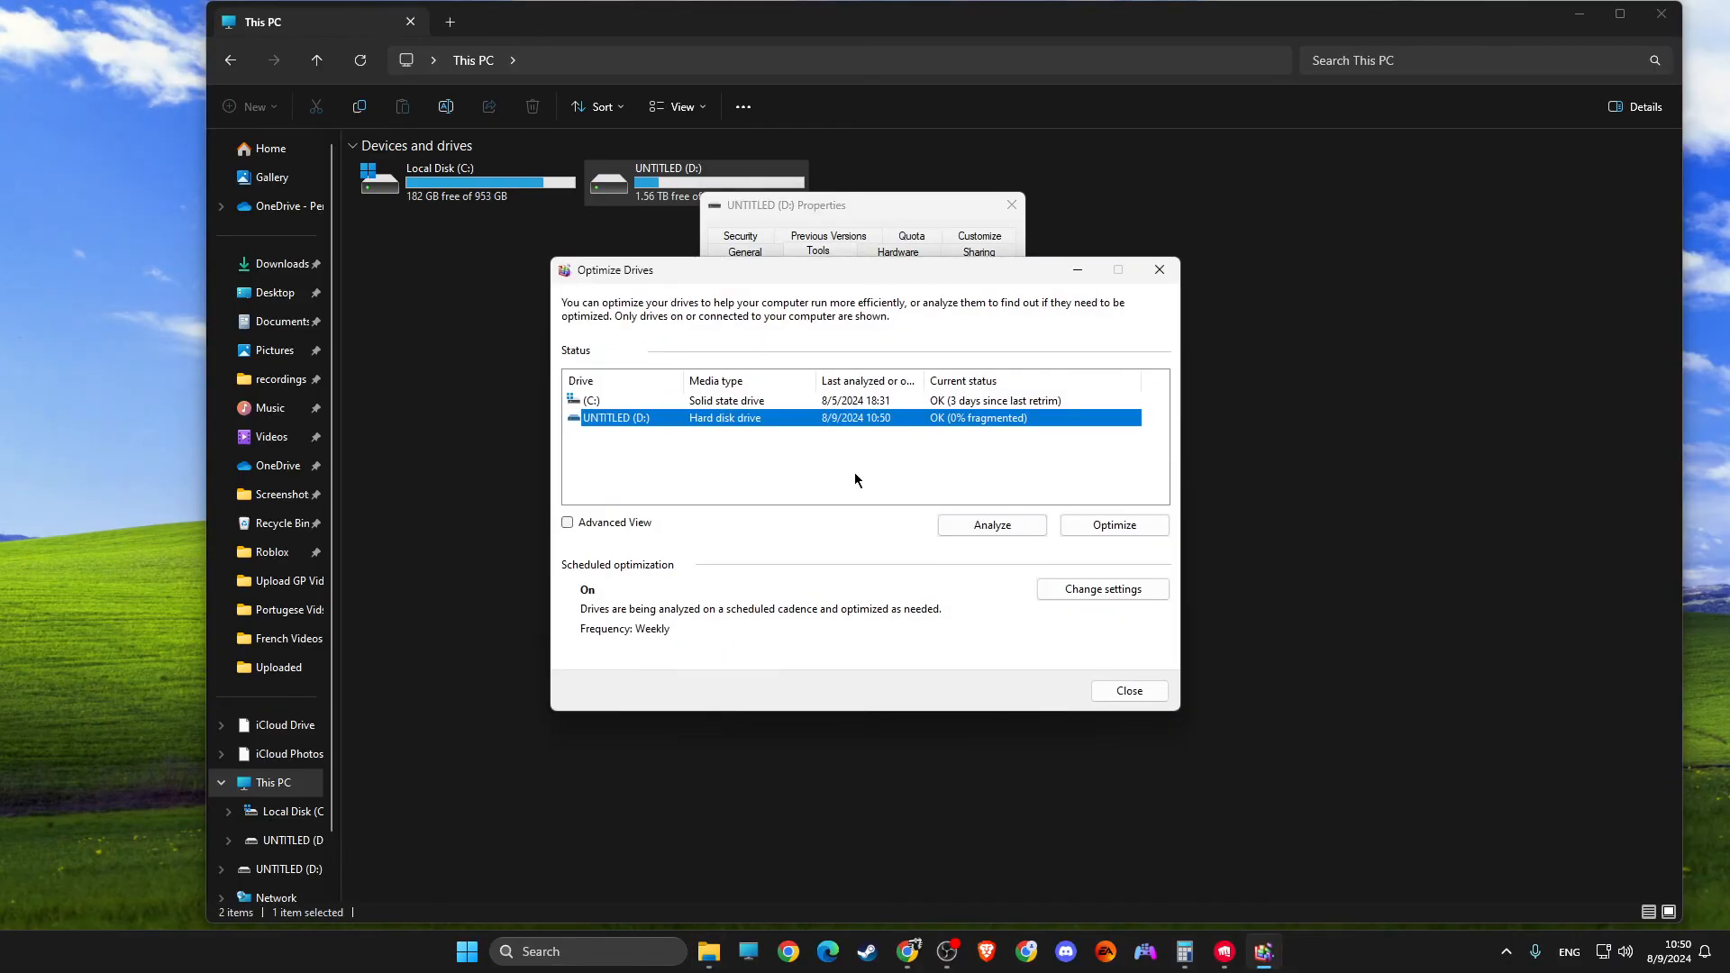
pyautogui.click(1112, 525)
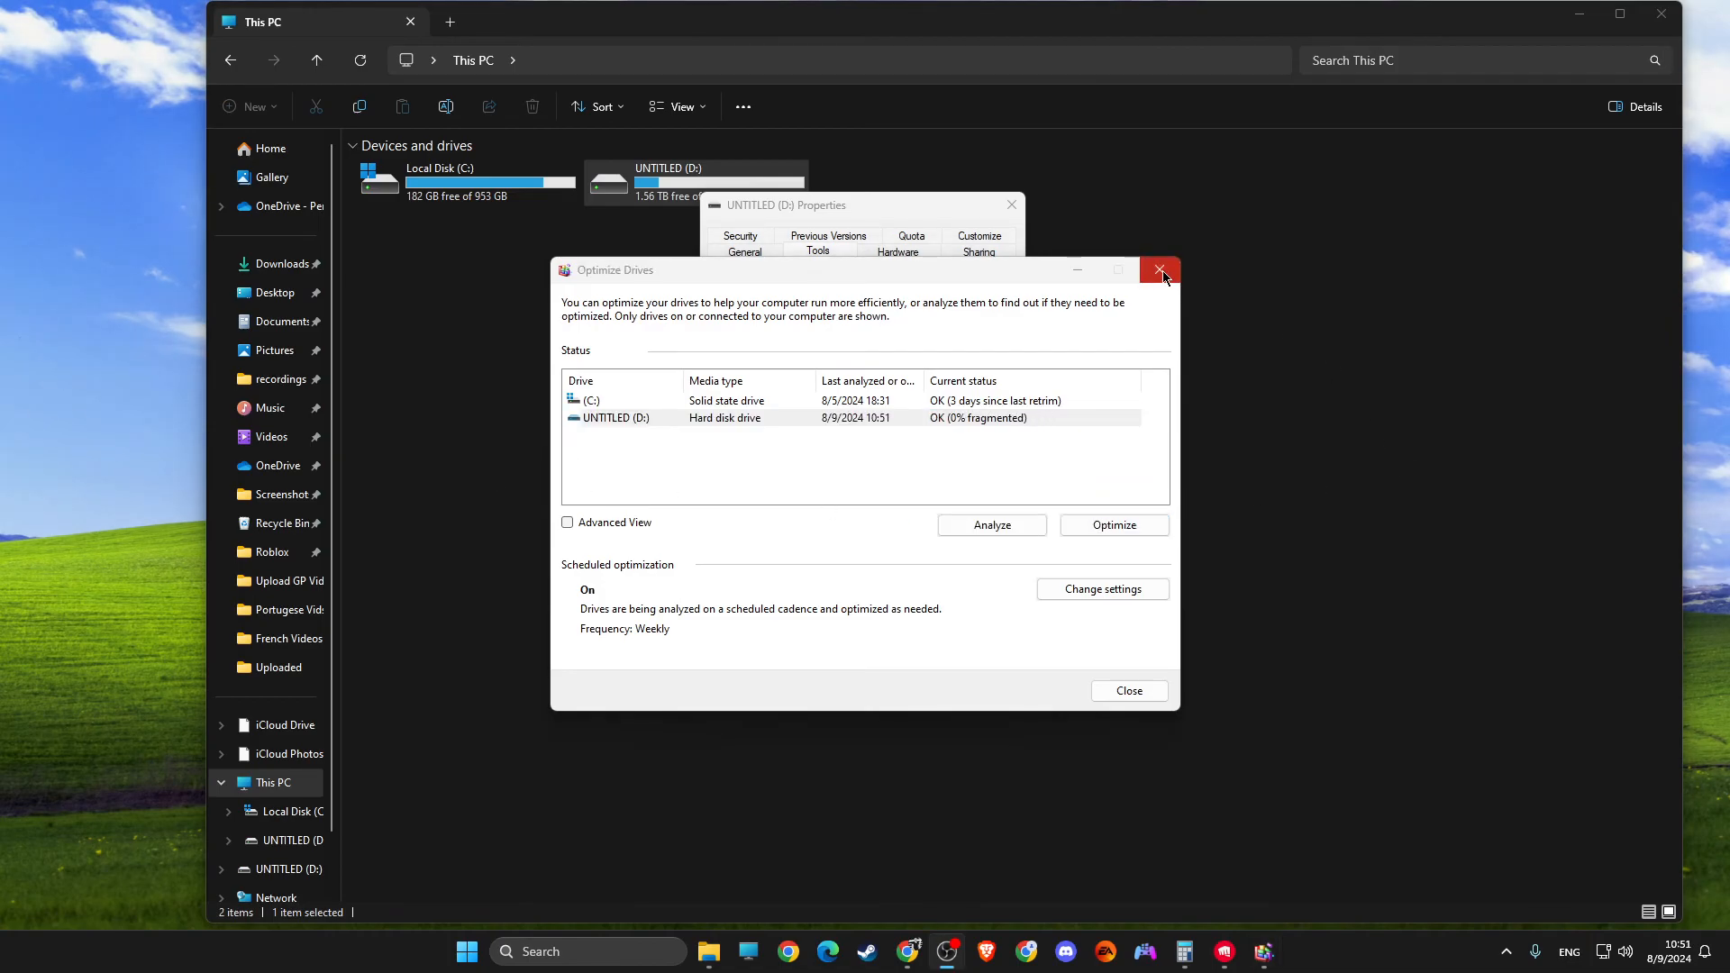
# - Close the Optimize Drives and File Explorer windows
pyautogui.click(1159, 270)
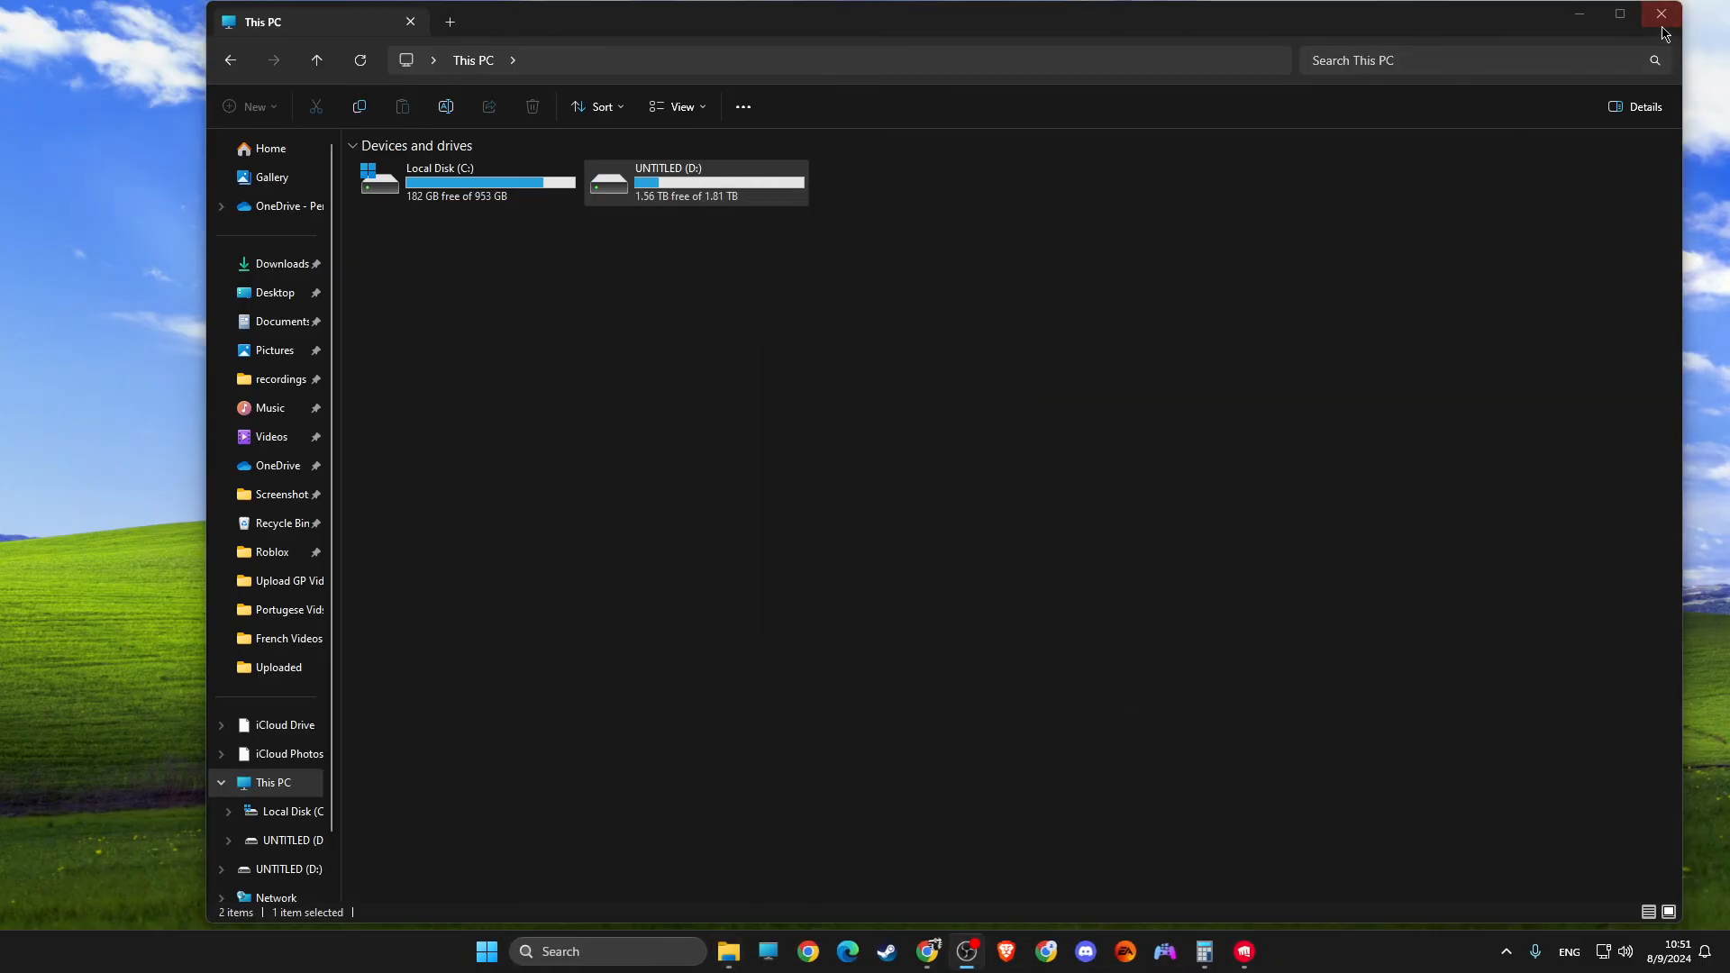
pyautogui.click(1659, 14)
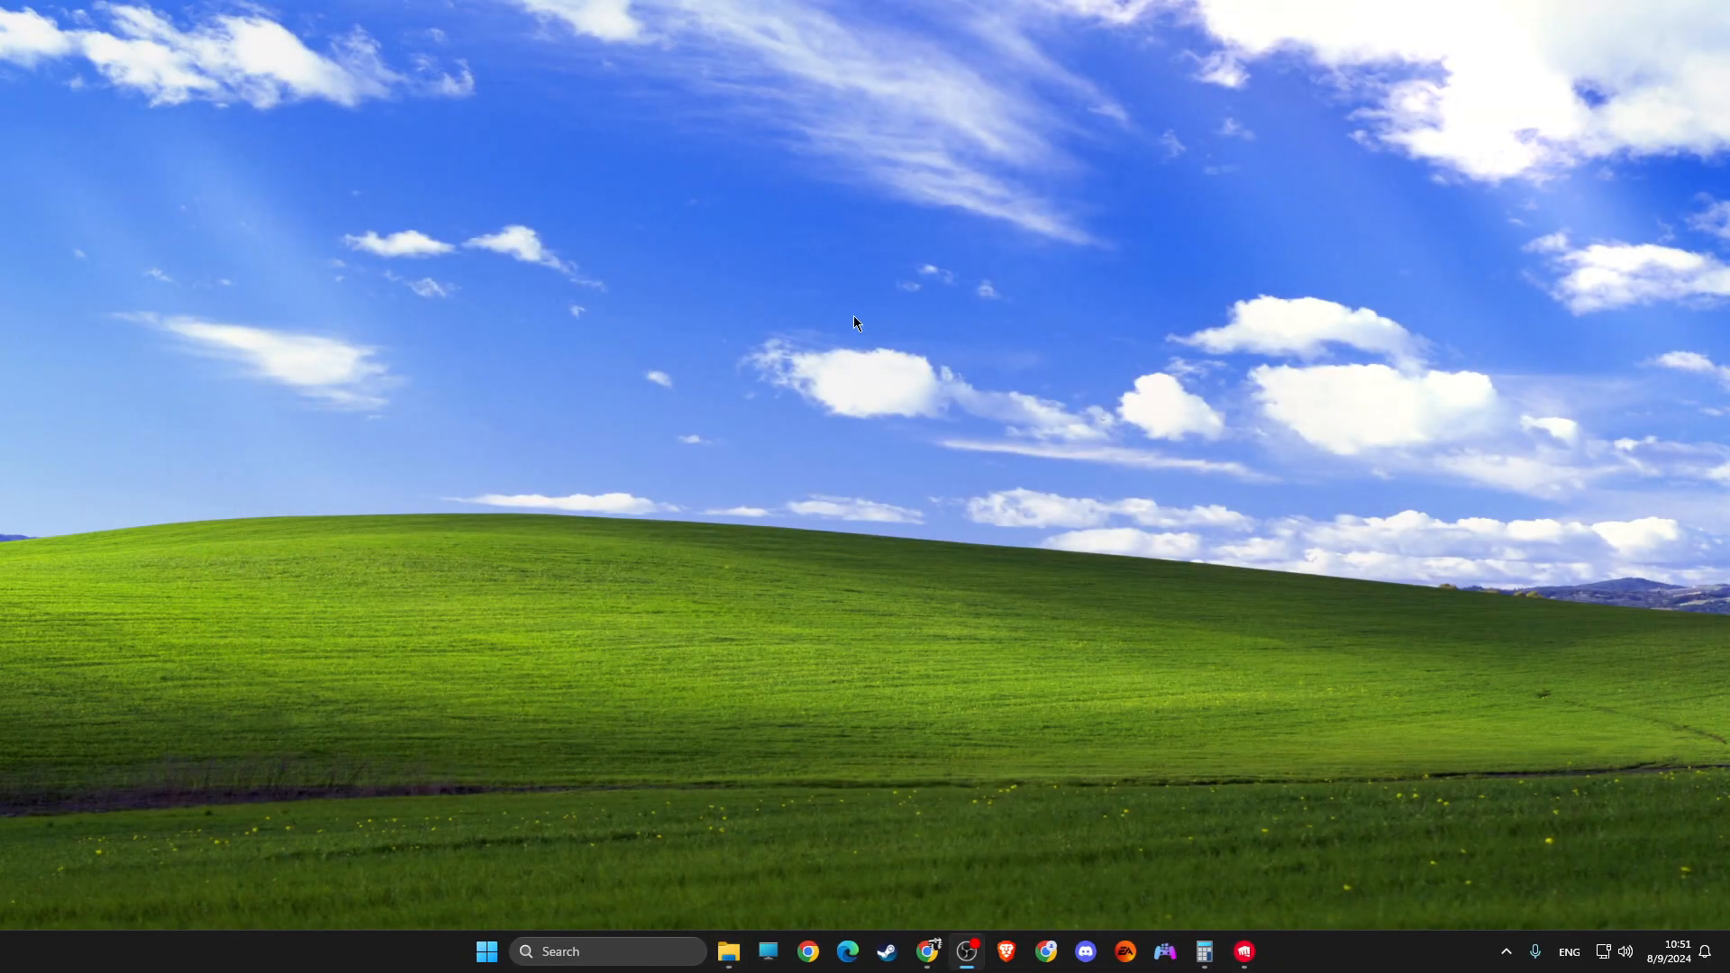
pyautogui.moveTo(344, 333)
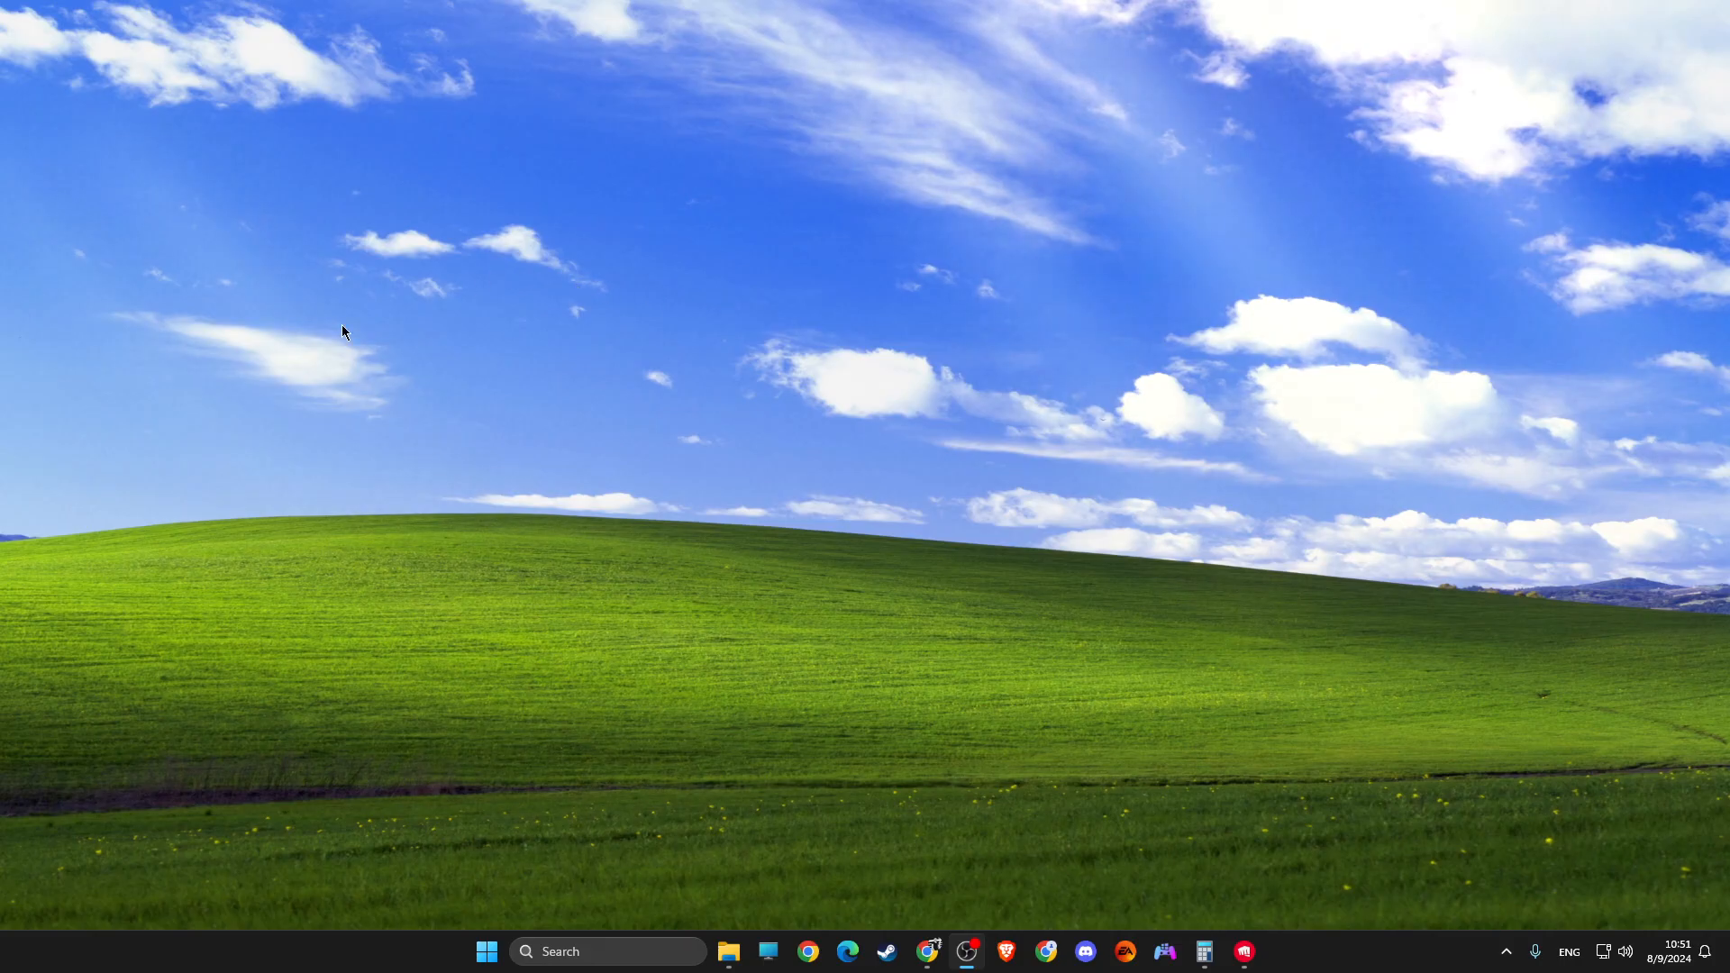
pyautogui.moveTo(227, 527)
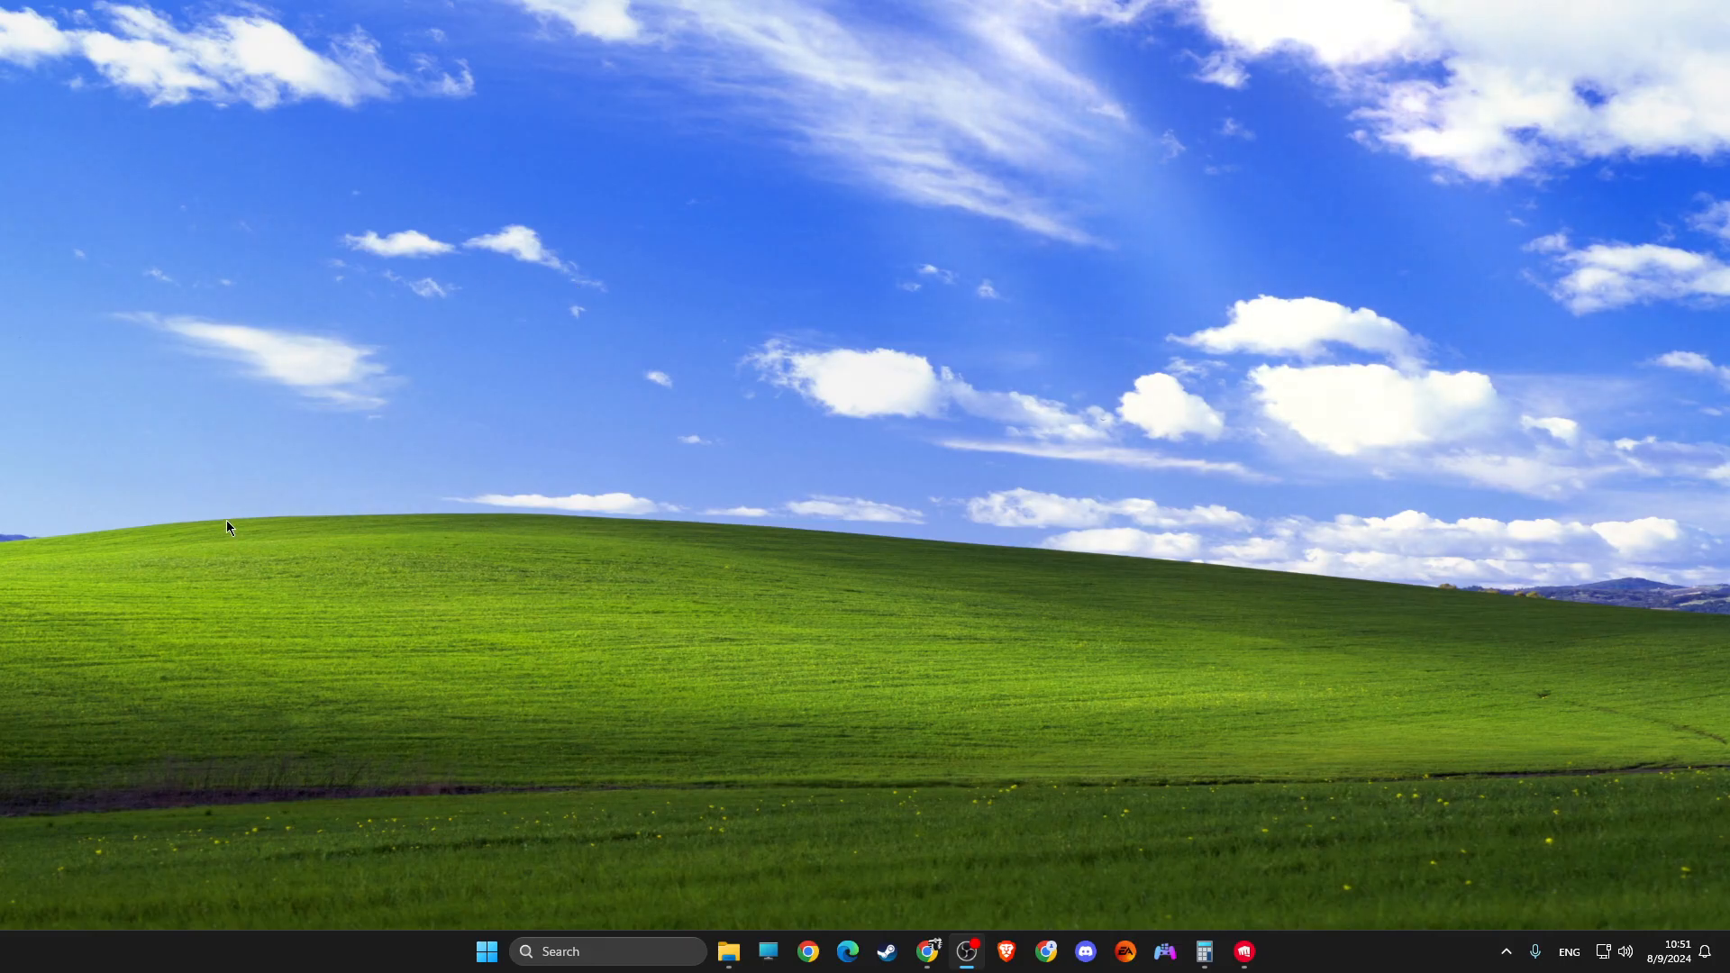